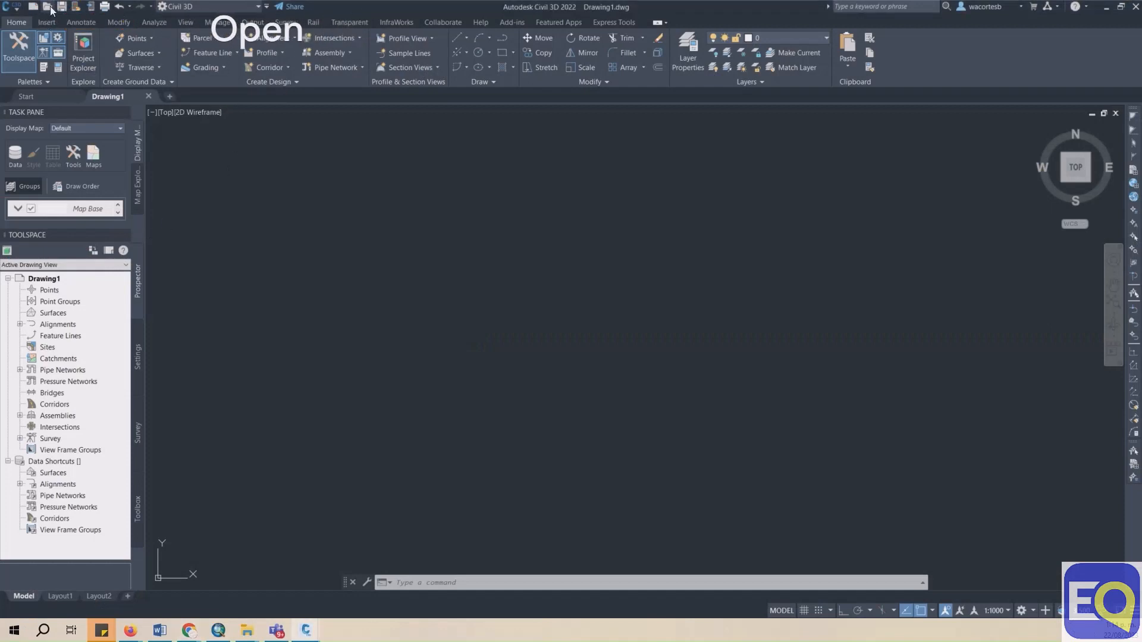
Open contour.dwg from the Contours_2m_Calgary_West_utm11_2020 download folder.
left_click(50, 6)
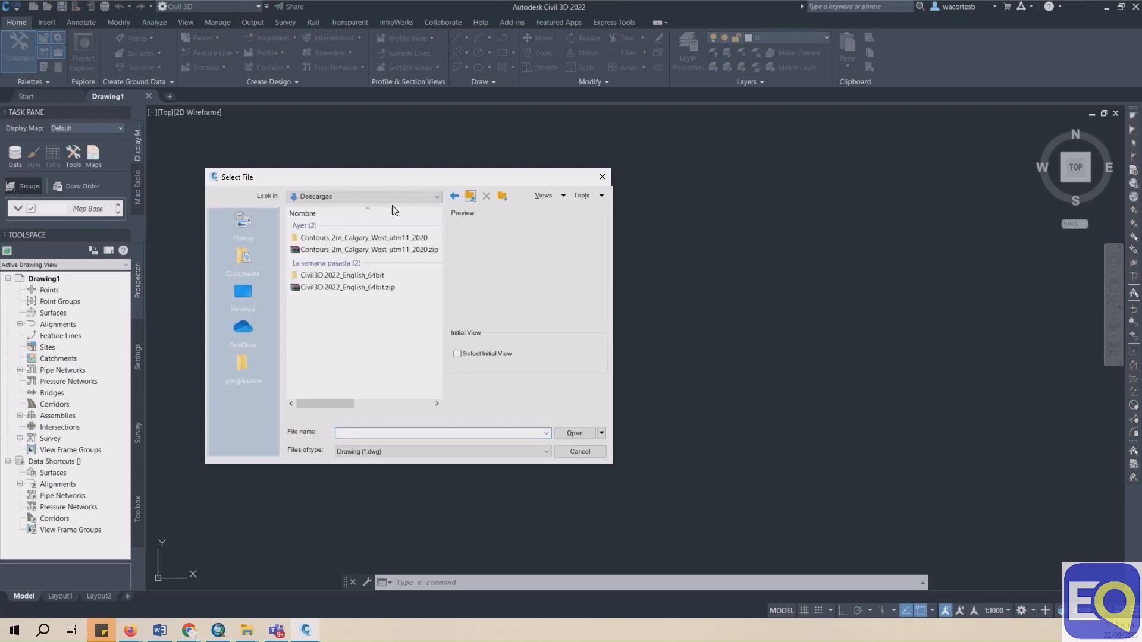
double_click(363, 237)
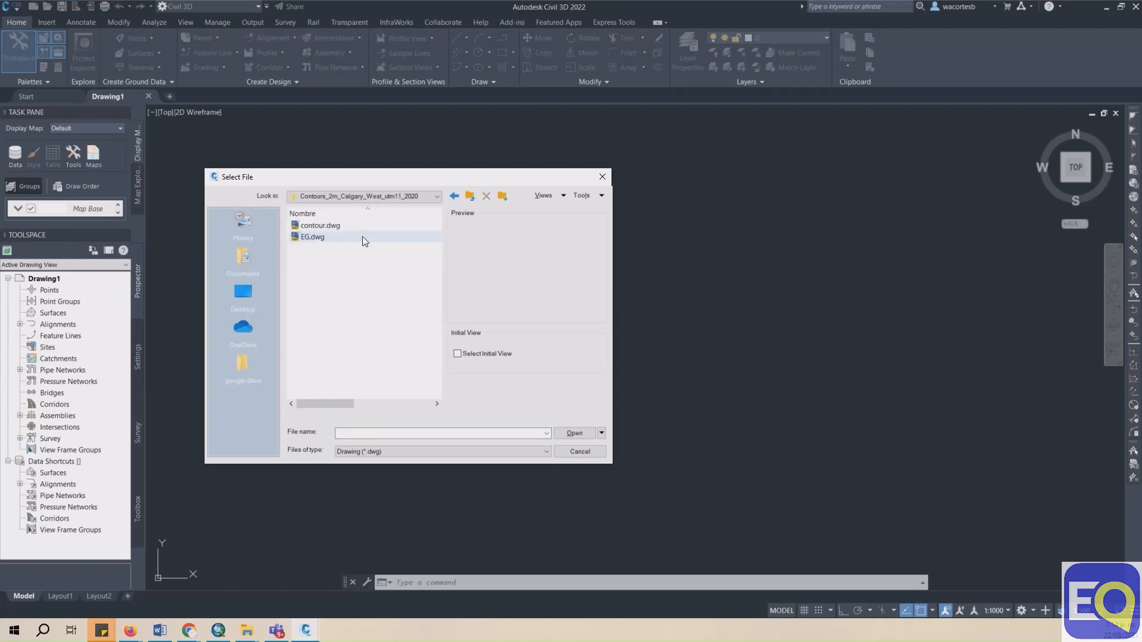
left_click(319, 225)
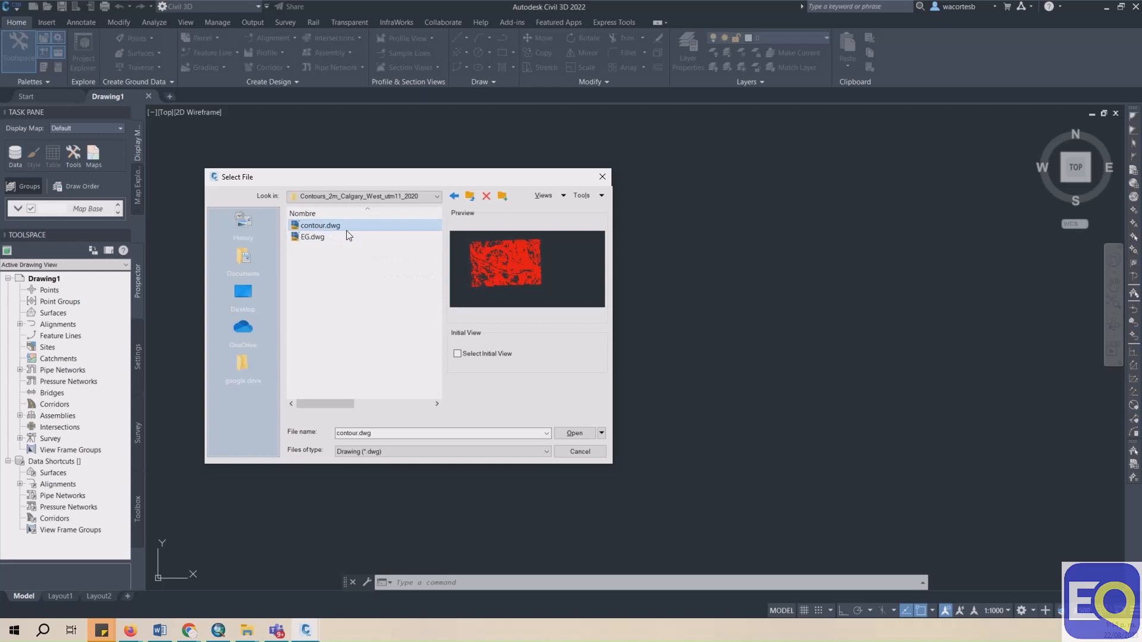
left_click(574, 433)
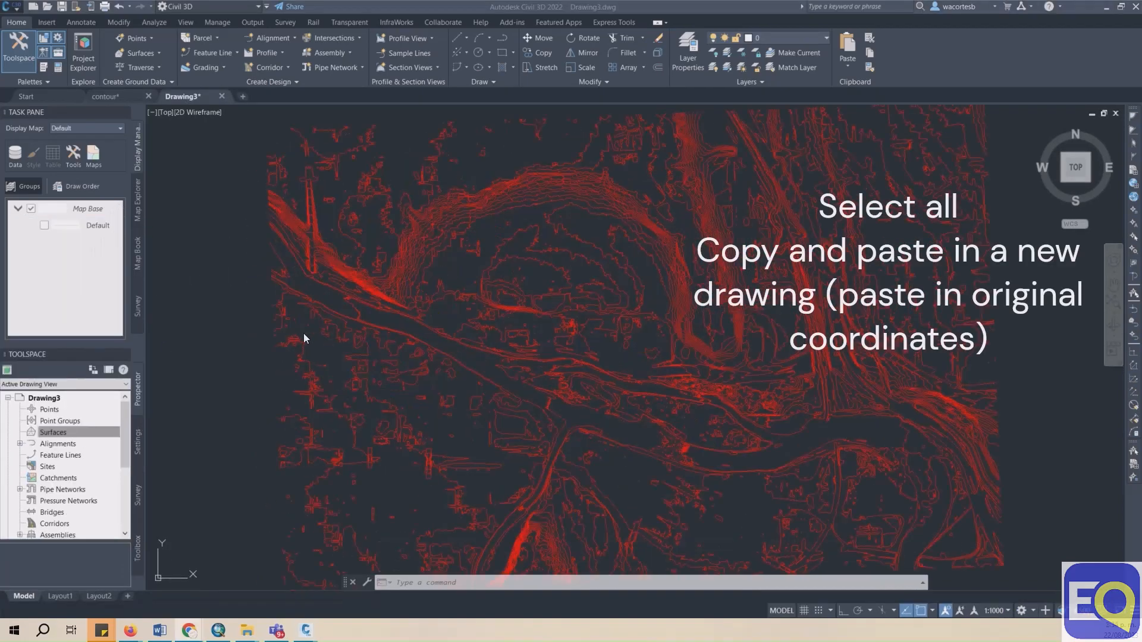
mouse_move(312, 243)
type("E")
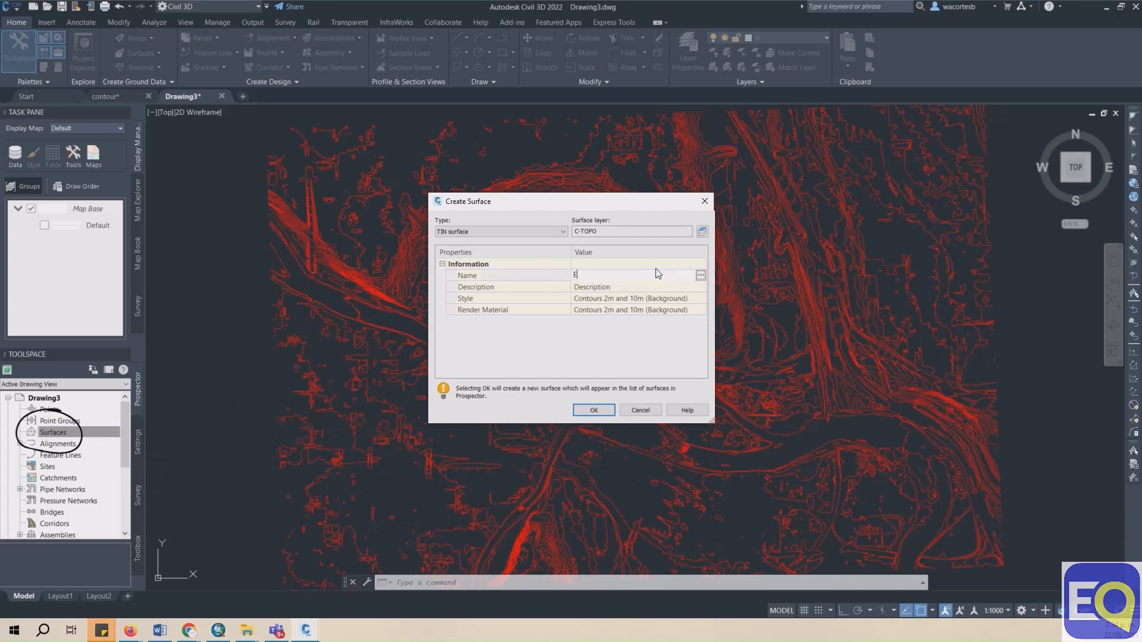
Name the new TIN surface EG and confirm its creation.
type("G")
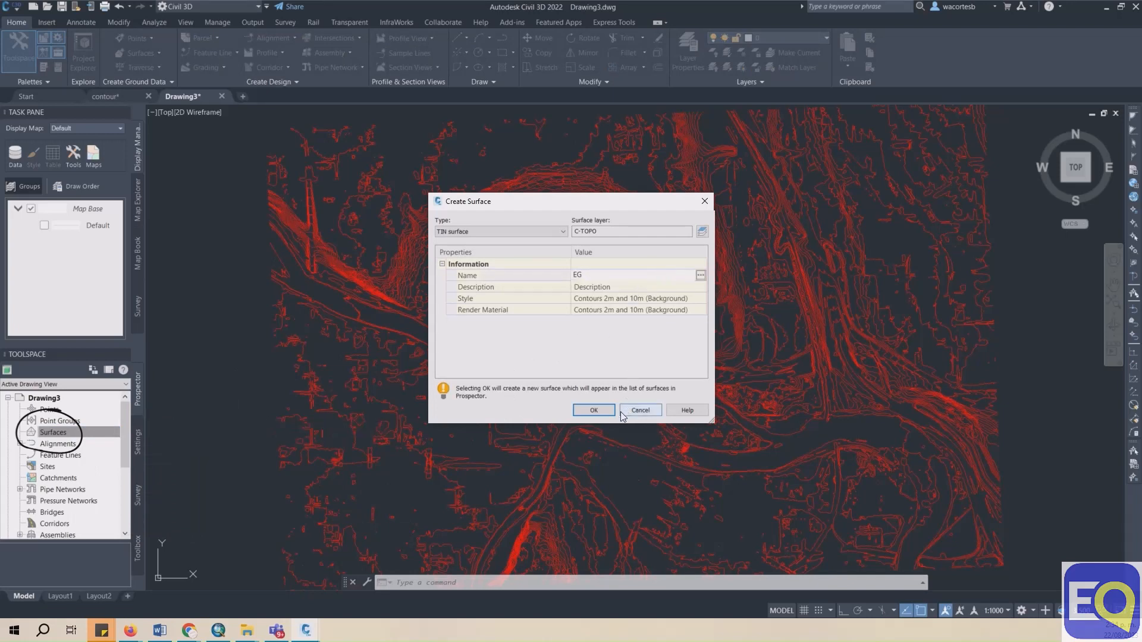
left_click(593, 410)
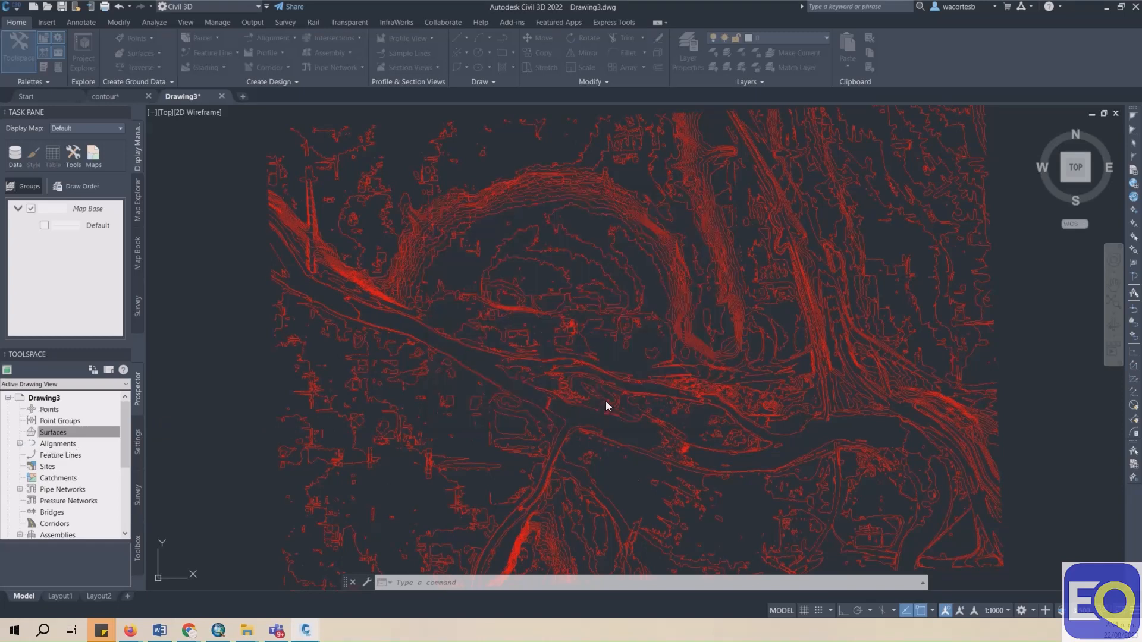
left_click(19, 432)
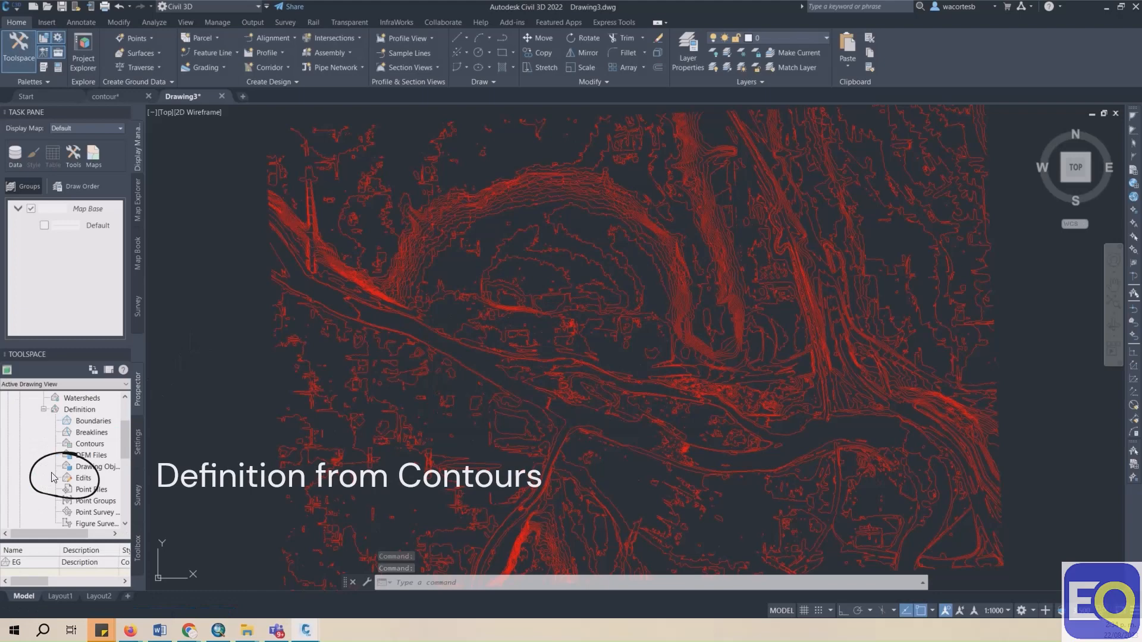
Add contour data to EG with the description LEVEL.
right_click(88, 444)
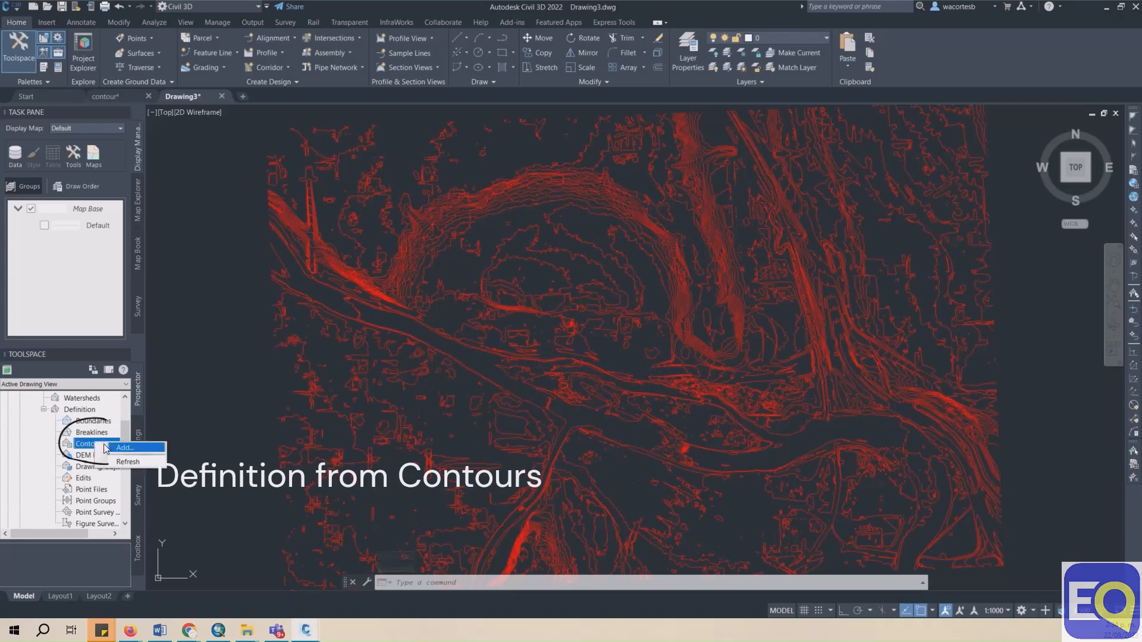
left_click(123, 448)
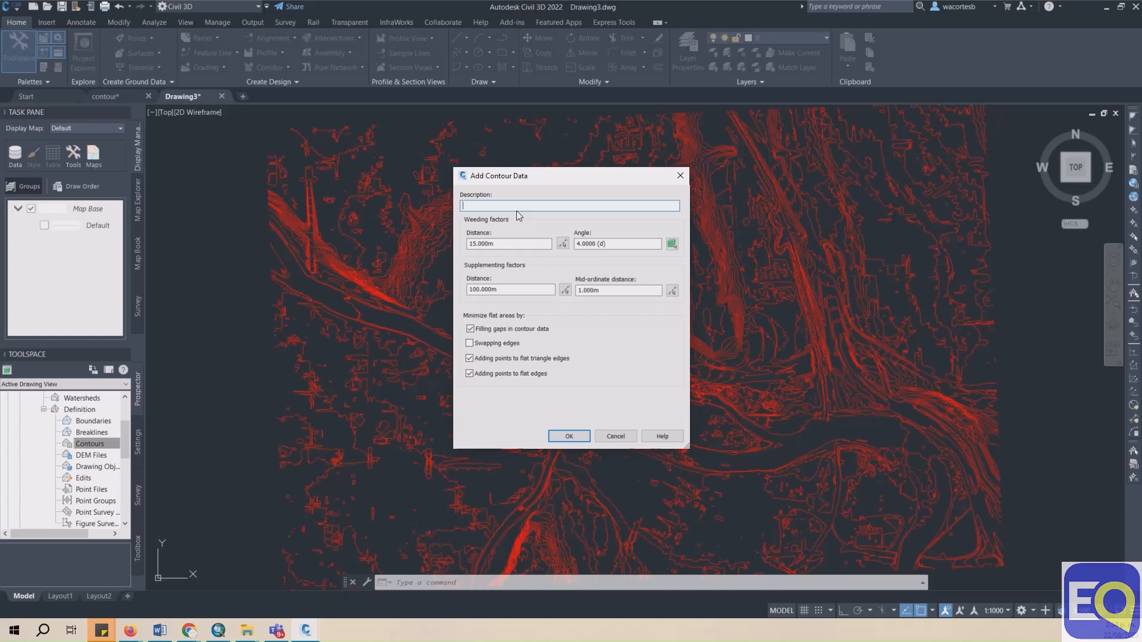
type("LEVEL")
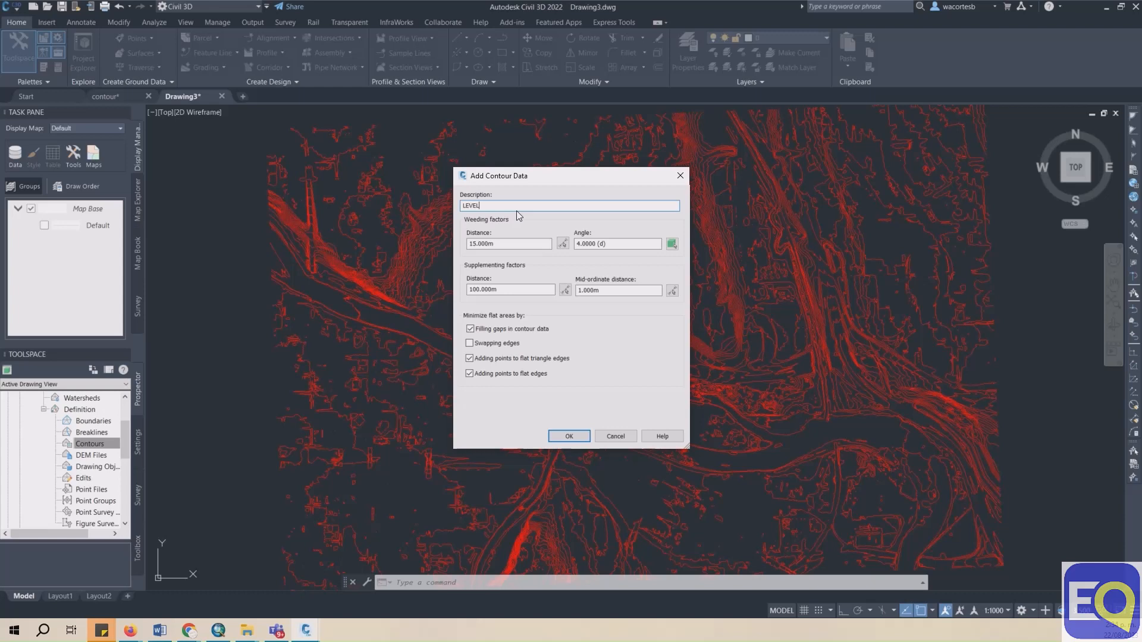
left_click(569, 435)
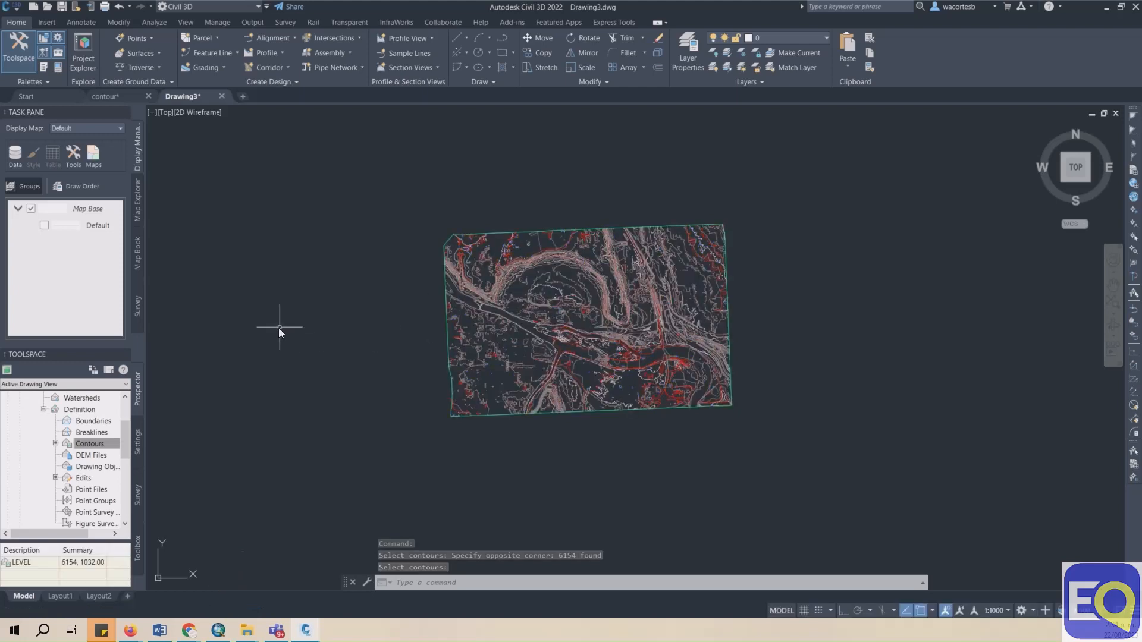
Finish selecting the 6154 contour lines and turn off the original contour layer.
left_click(89, 443)
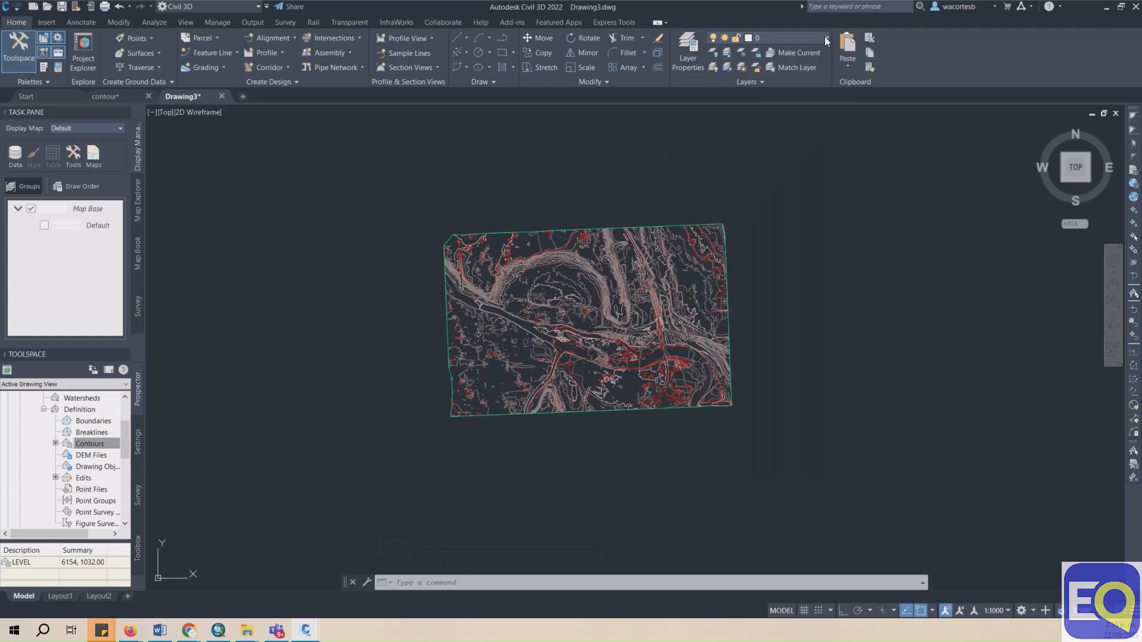
left_click(824, 37)
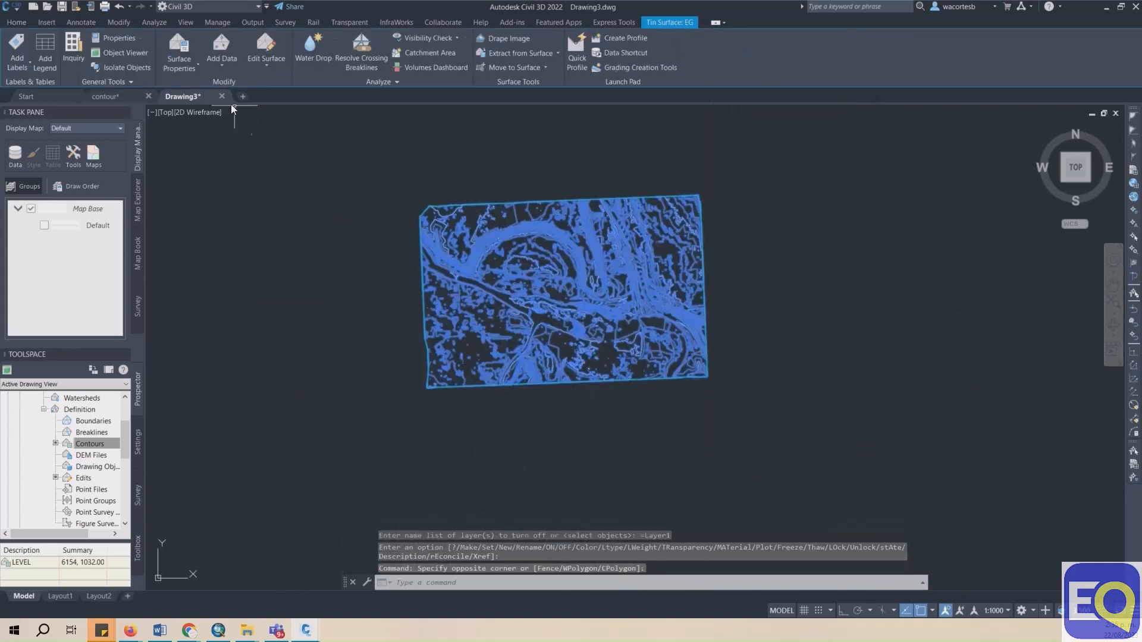
Set the EG surface style to Contours 2m and 10m (Design) in Surface Properties.
left_click(178, 53)
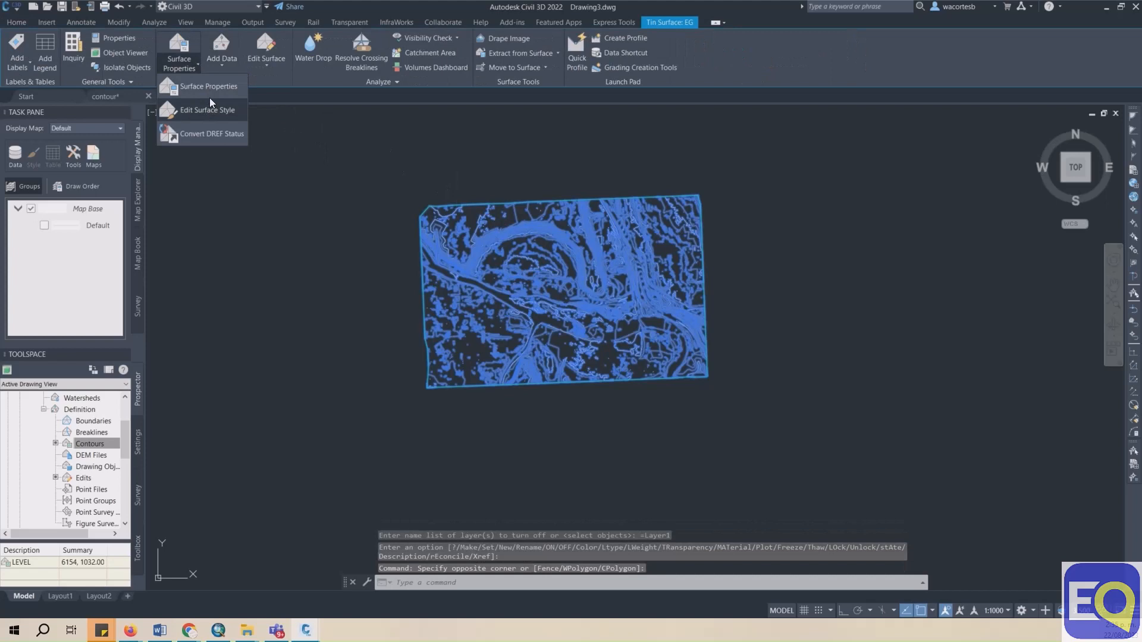
left_click(209, 85)
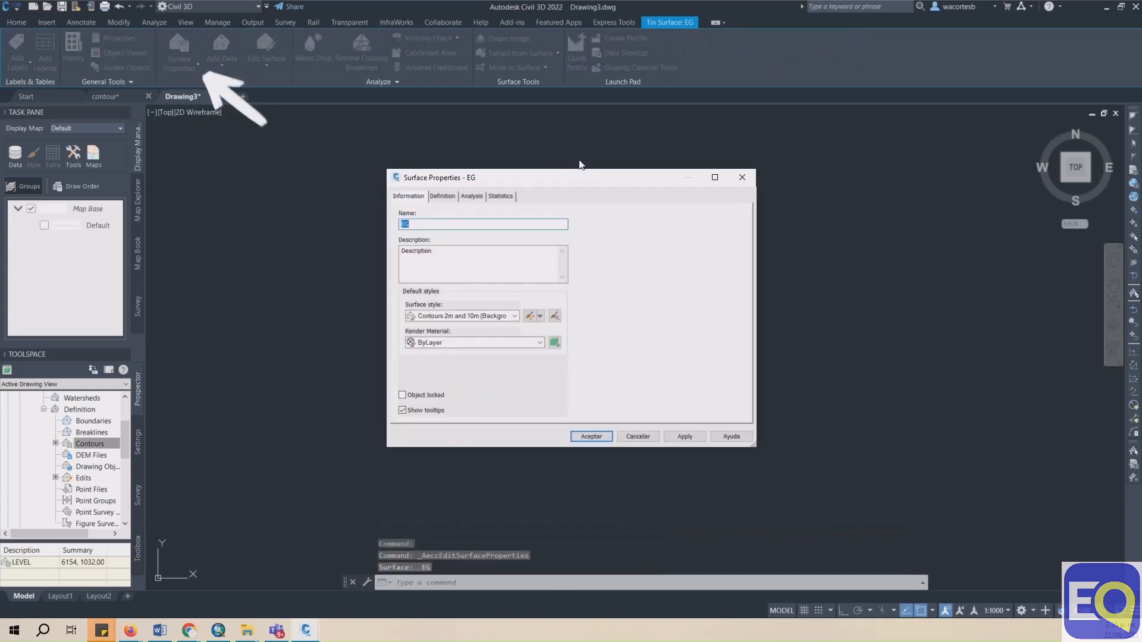
left_click(514, 315)
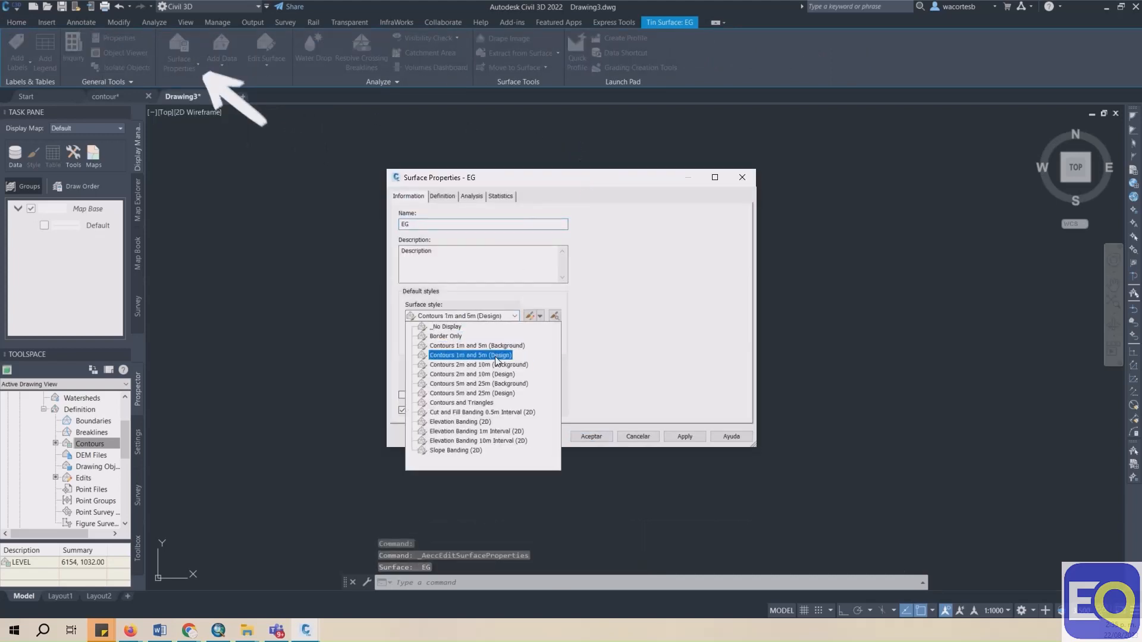
left_click(471, 374)
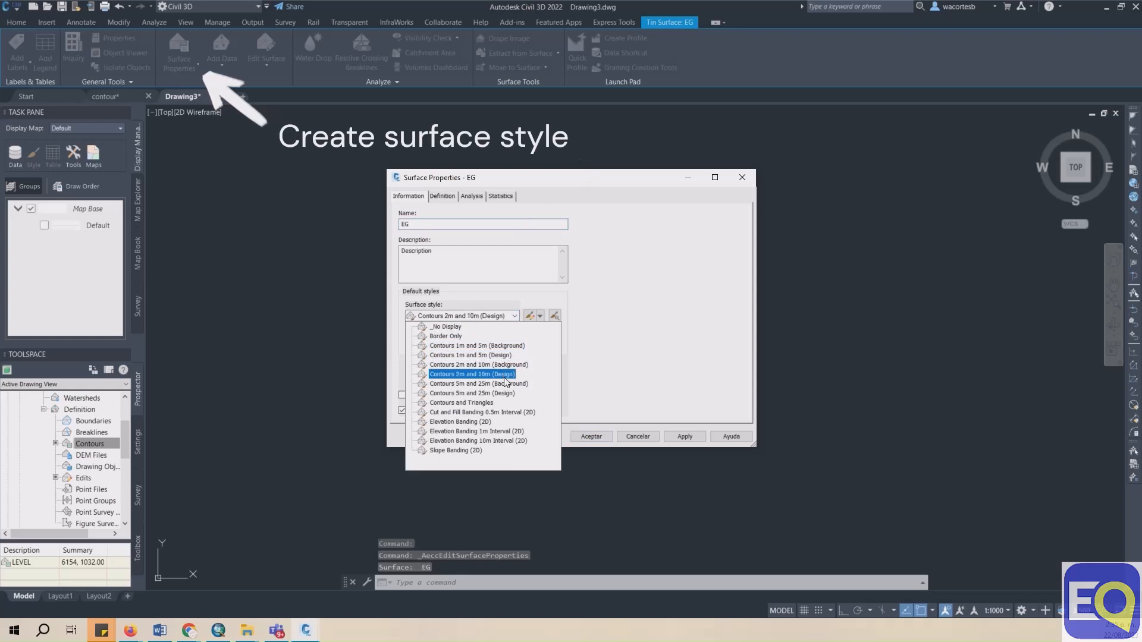
left_click(472, 373)
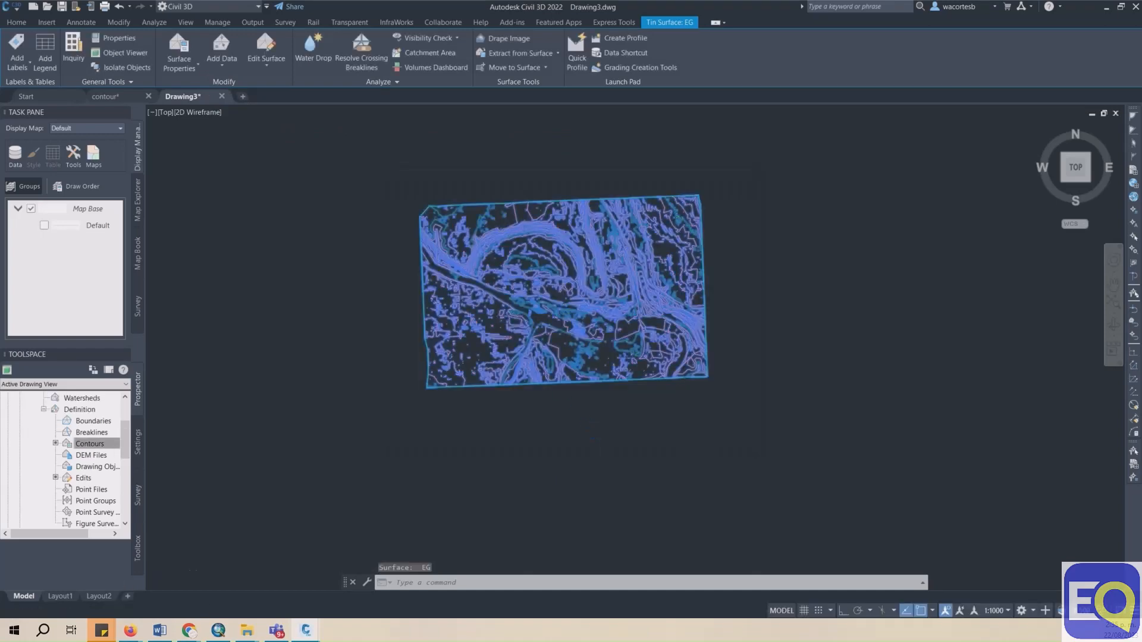
scroll("up", 3)
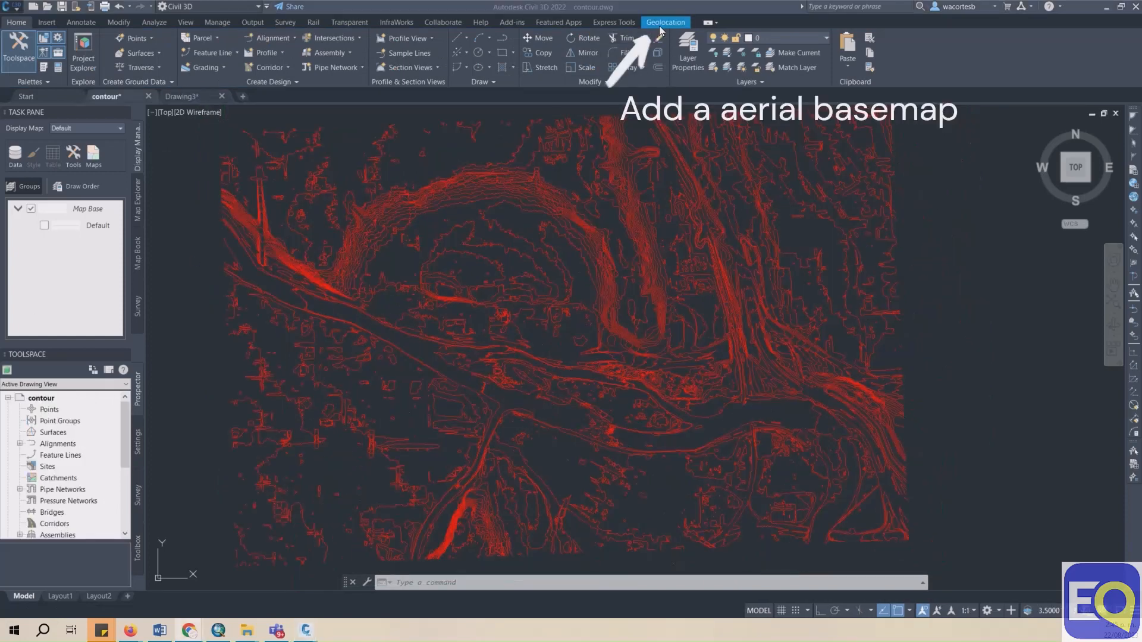
Turn on the Map Aerial basemap beneath the contour lines.
left_click(665, 22)
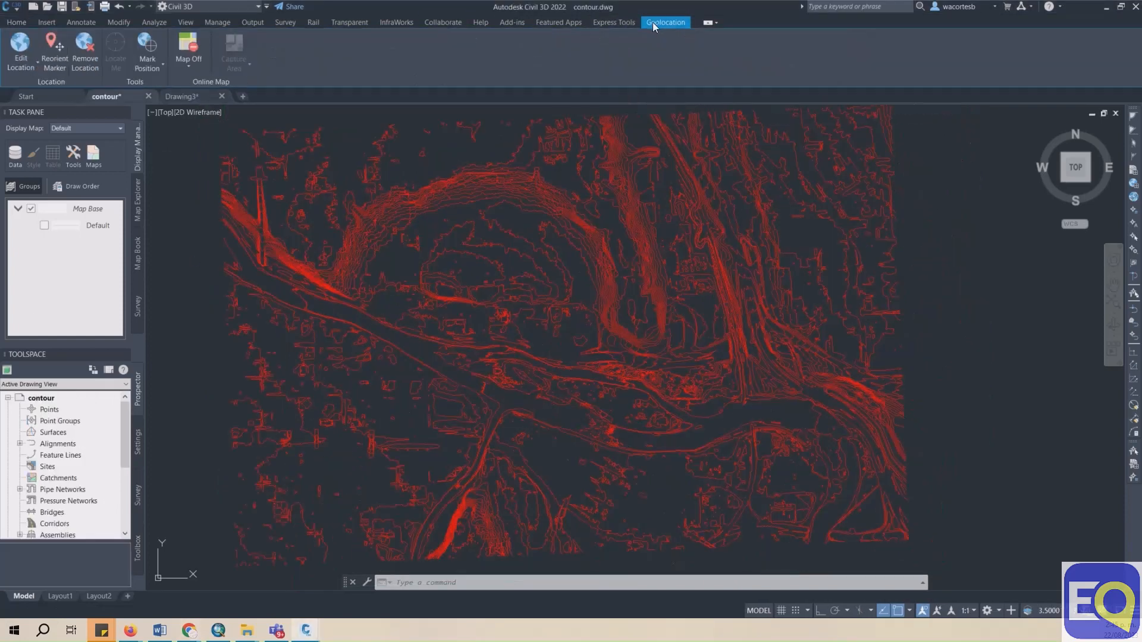
left_click(188, 51)
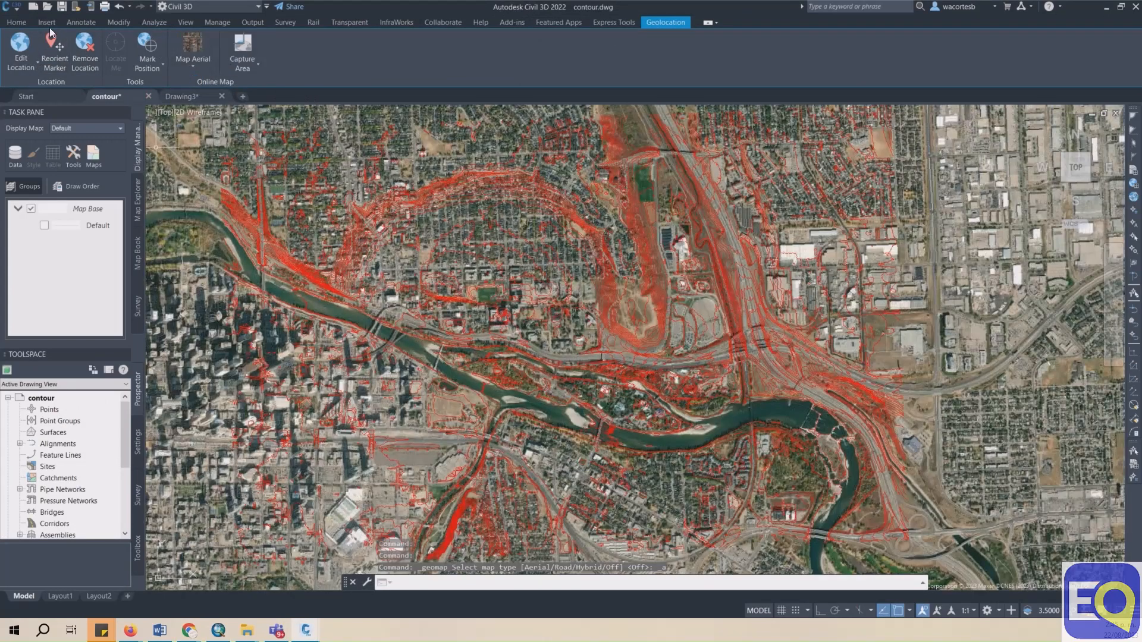
left_click(16, 22)
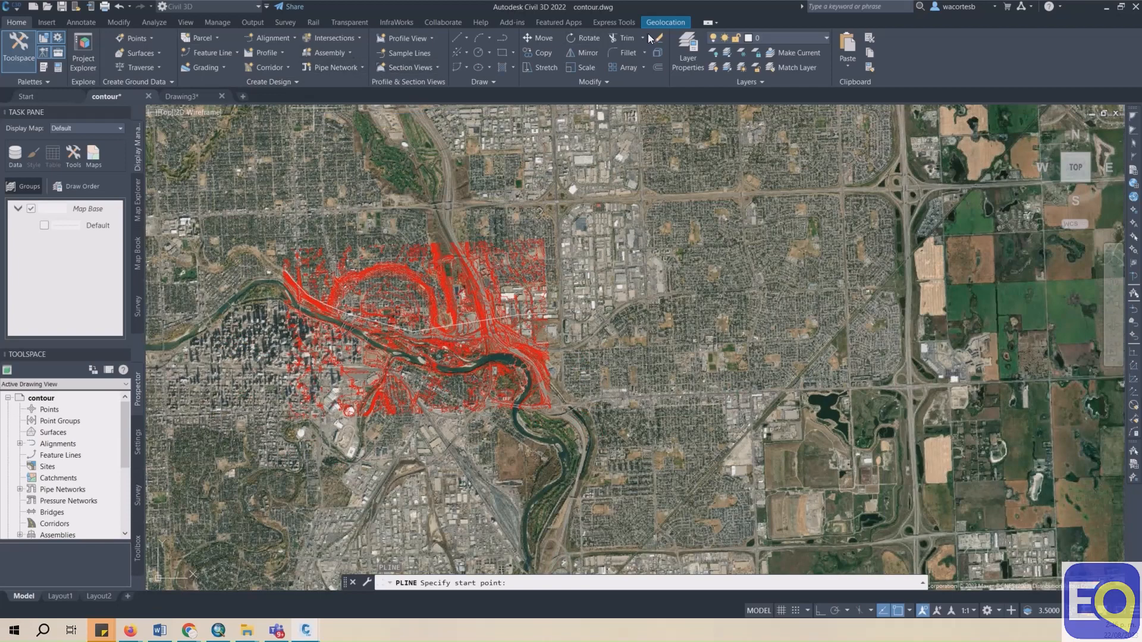
Show the online basemap options: Aerial, Road, Hybrid and Off.
left_click(191, 51)
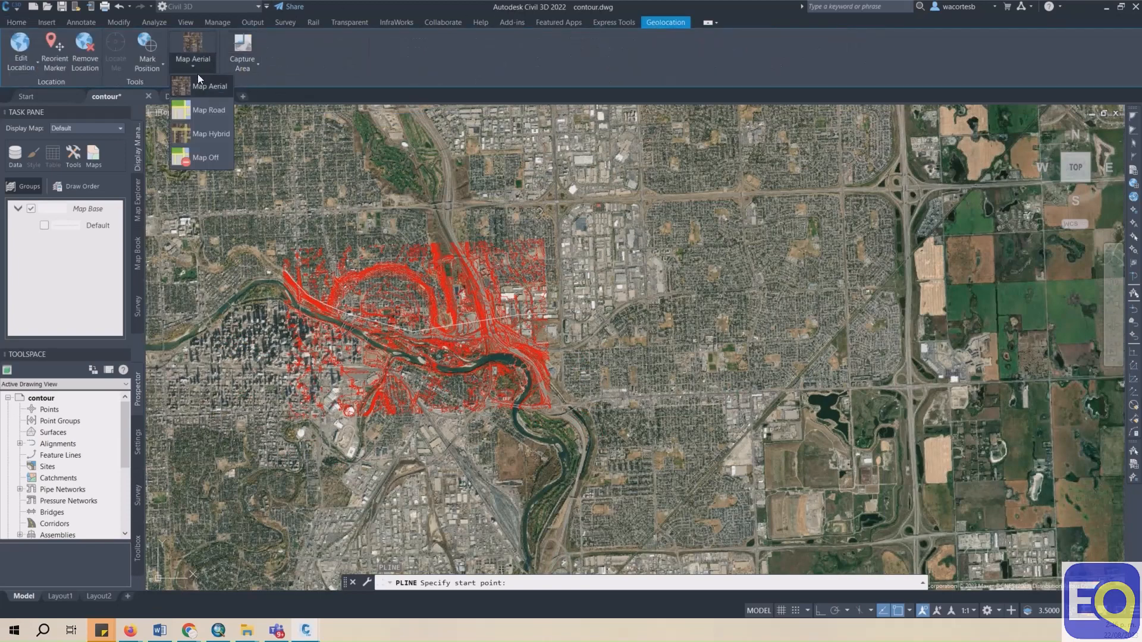
left_click(204, 157)
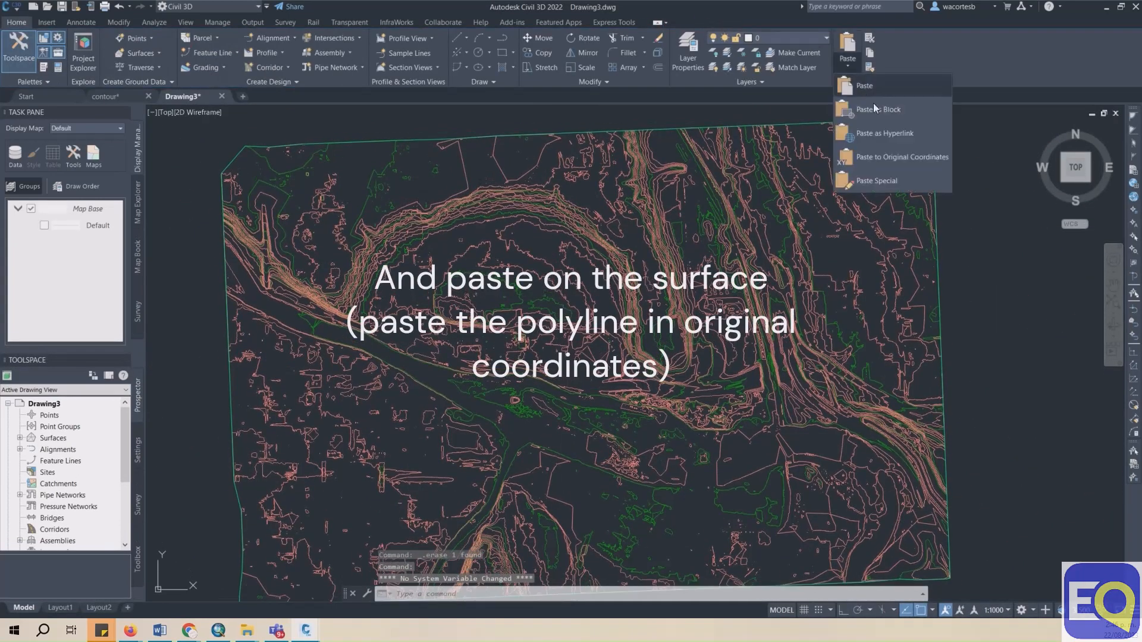
Paste the copied polyline into Drawing3 at its original coordinates.
left_click(902, 156)
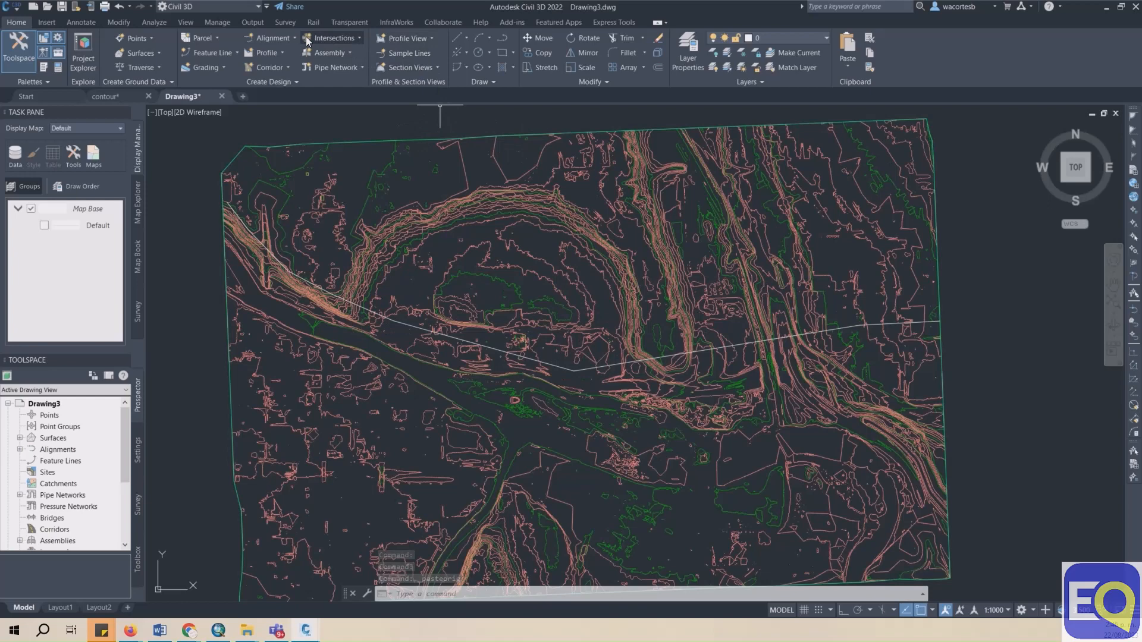
Start Create Alignment from Objects and pick the pasted polyline.
left_click(270, 38)
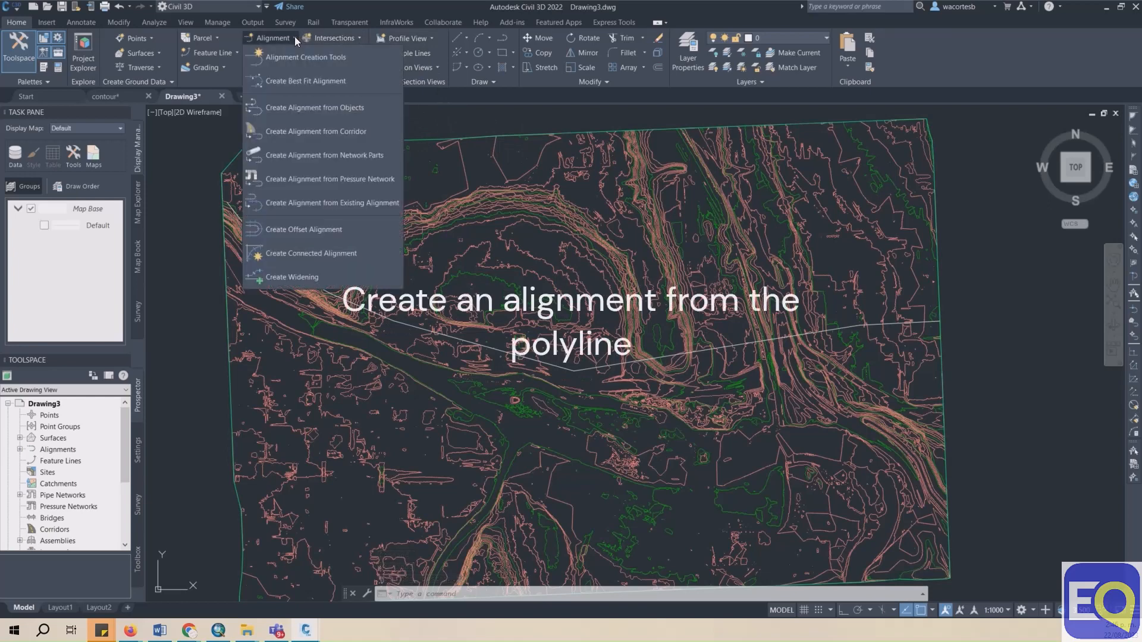
left_click(314, 107)
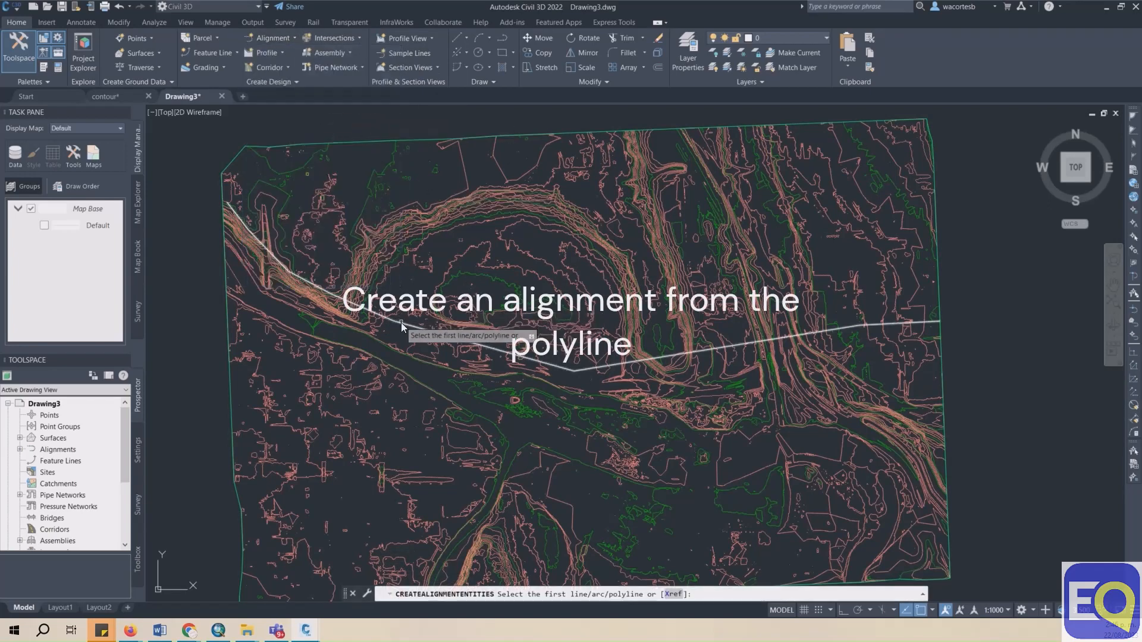
left_click(402, 326)
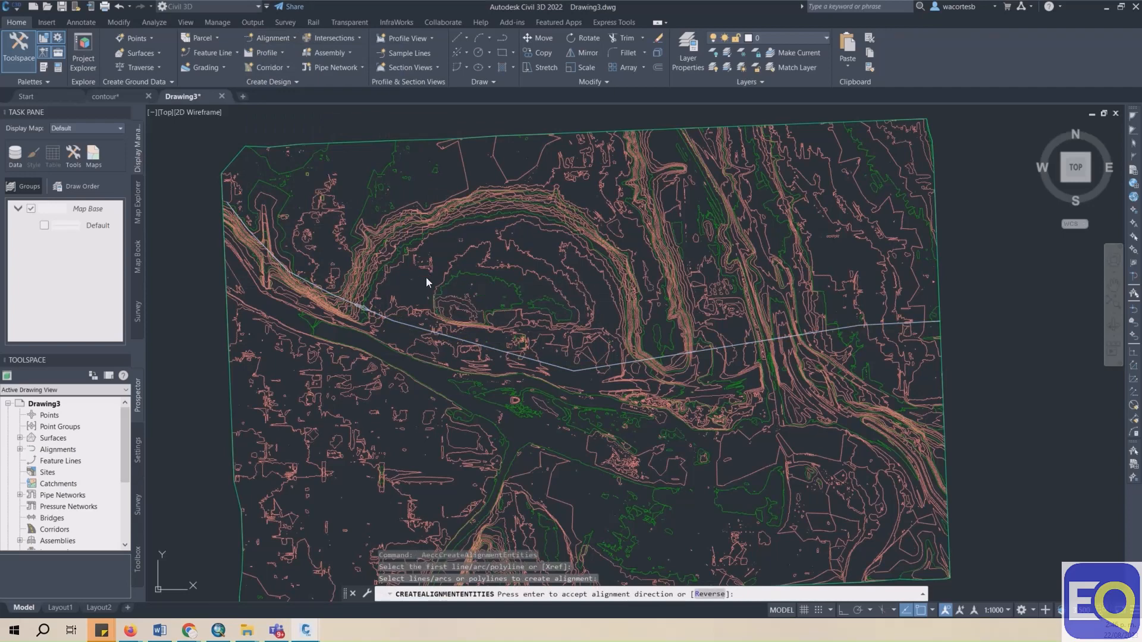
Accept the direction and create Alignment1 with a 1000.000 m default curve radius.
key("enter")
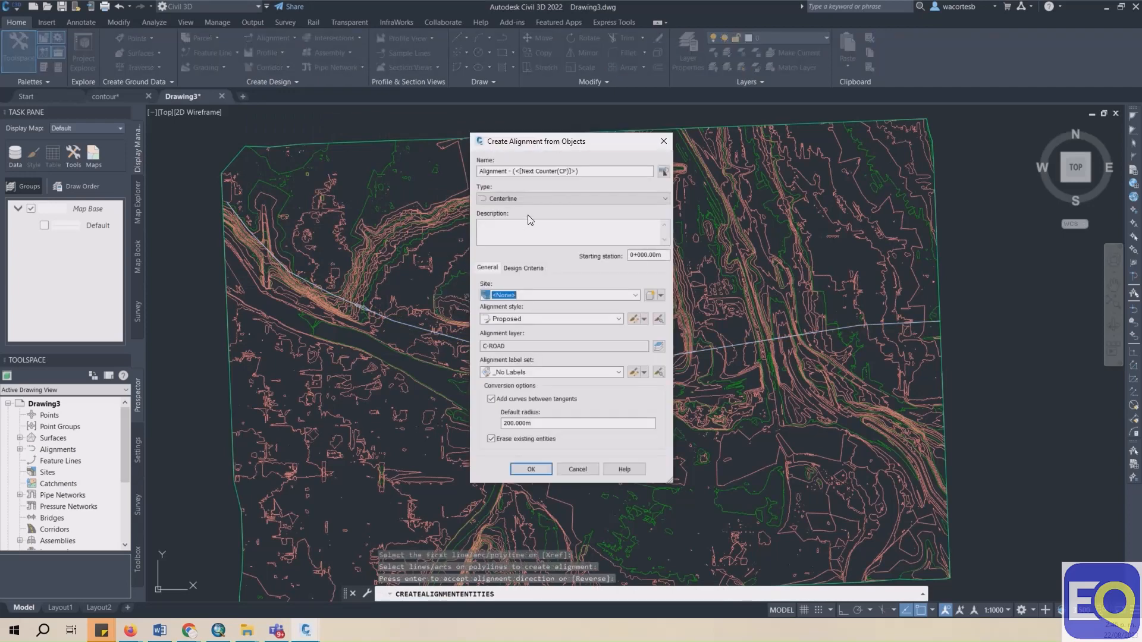
left_click(561, 171)
type("Alignment1")
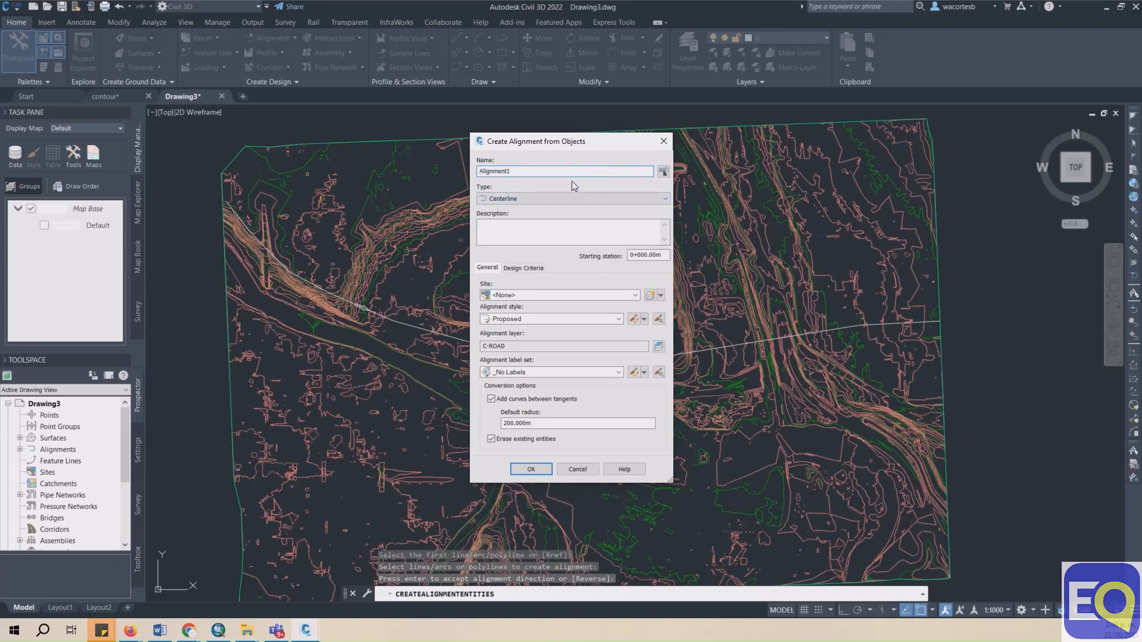
left_click(575, 423)
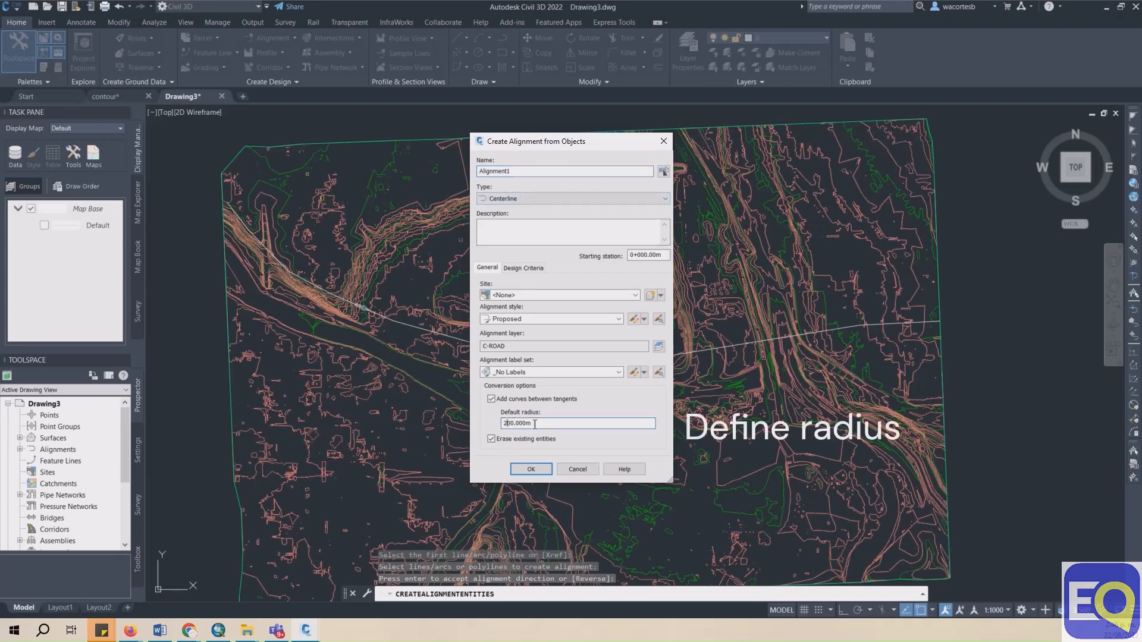
type("1000.000m")
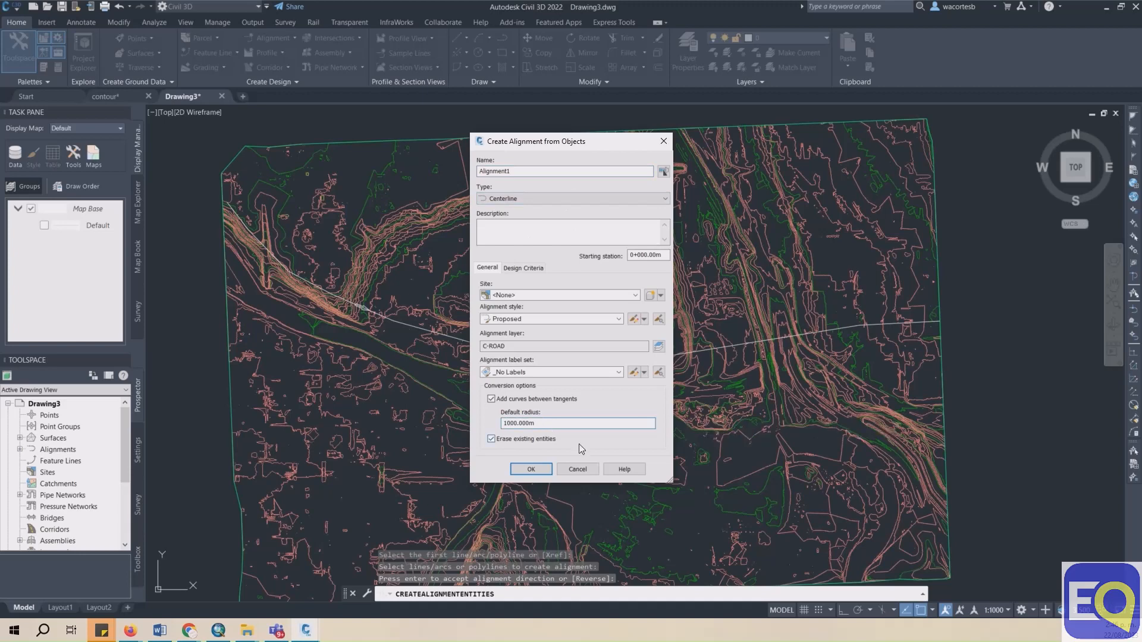
left_click(529, 468)
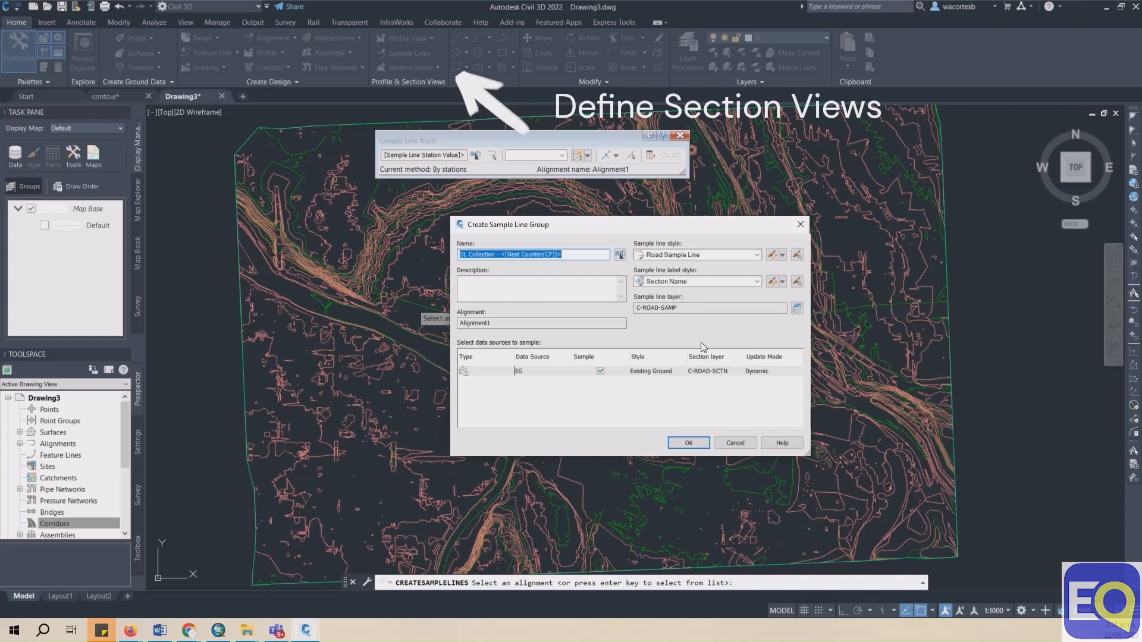
Accept the Alignment1 sample line group sampling the EG surface.
left_click(687, 443)
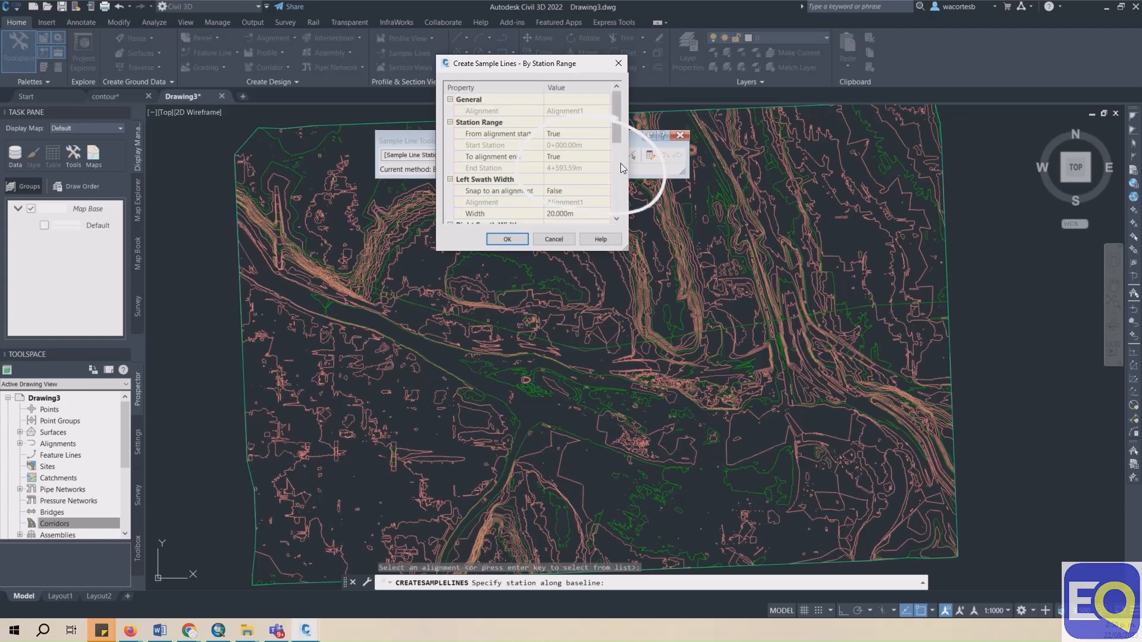
Set sample line increments along tangents, curves and spirals to 500.000 m.
left_click(575, 134)
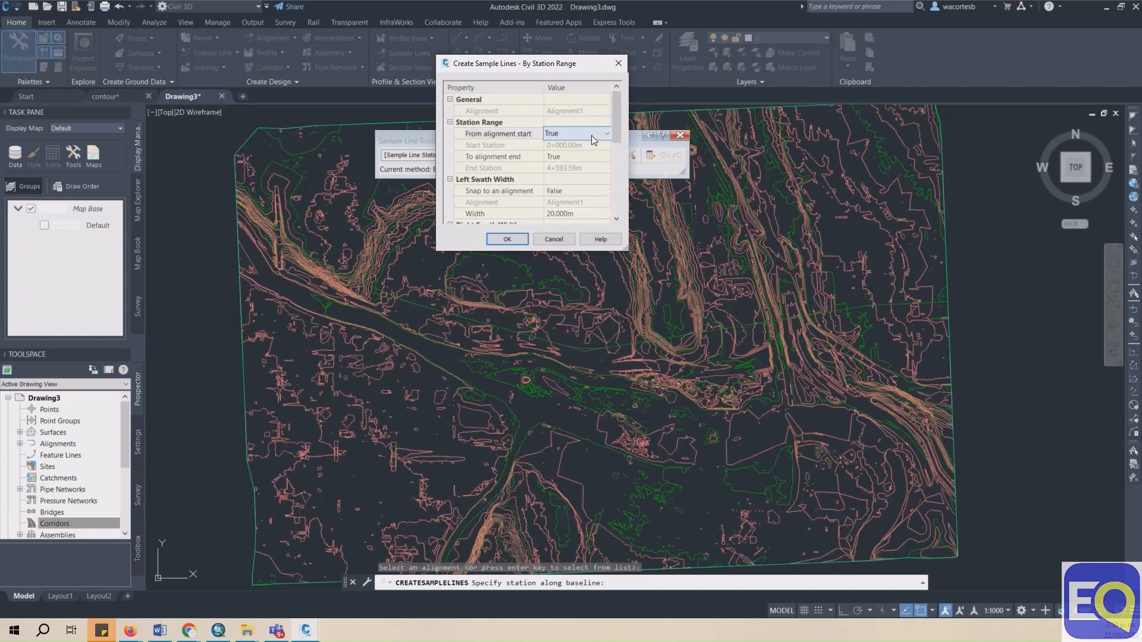
left_click(575, 133)
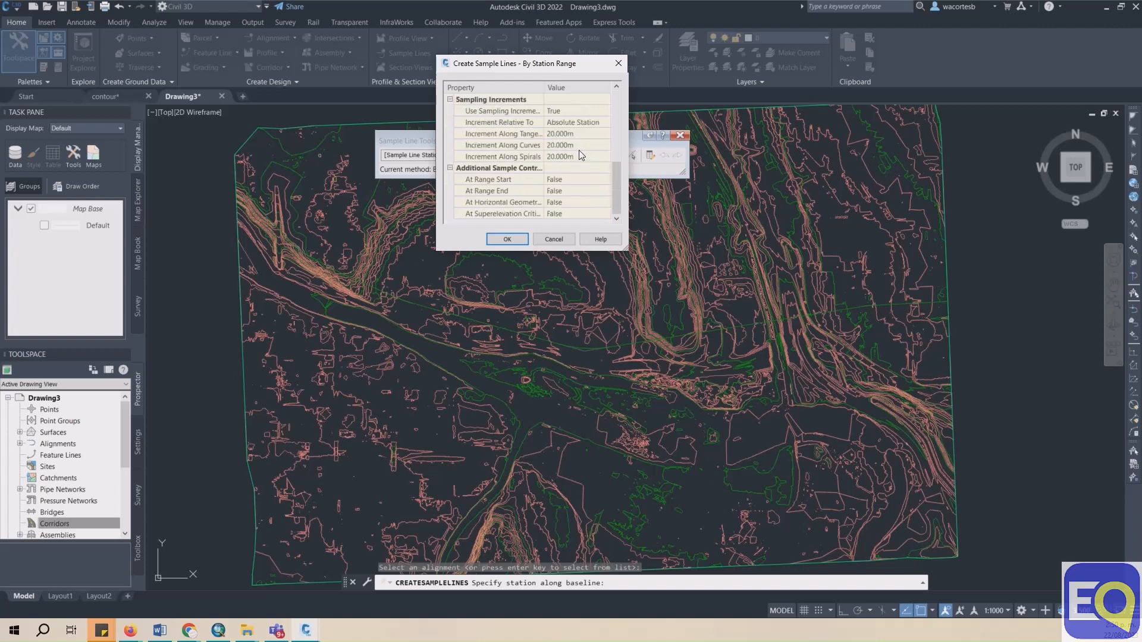
mouse_move(583, 153)
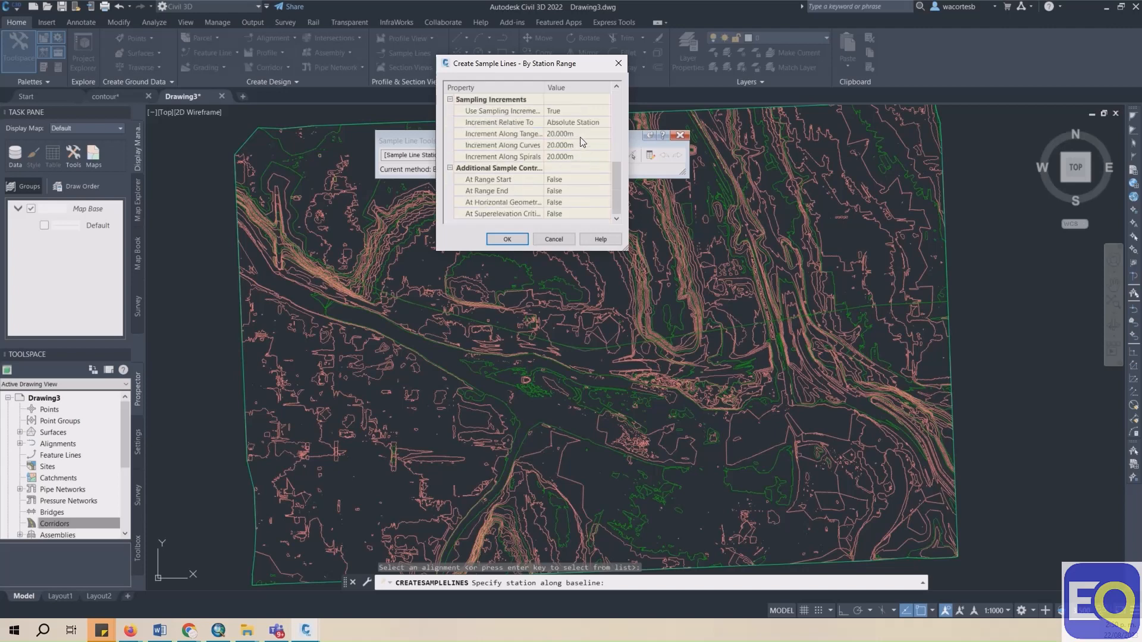
left_click(575, 133)
type("50")
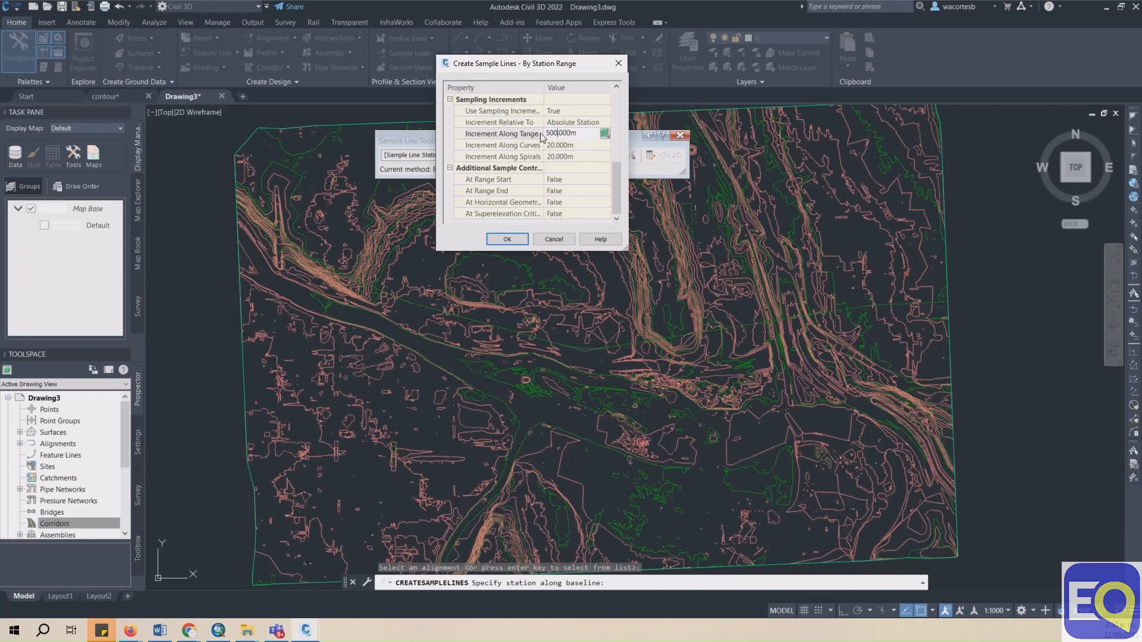
left_click(574, 145)
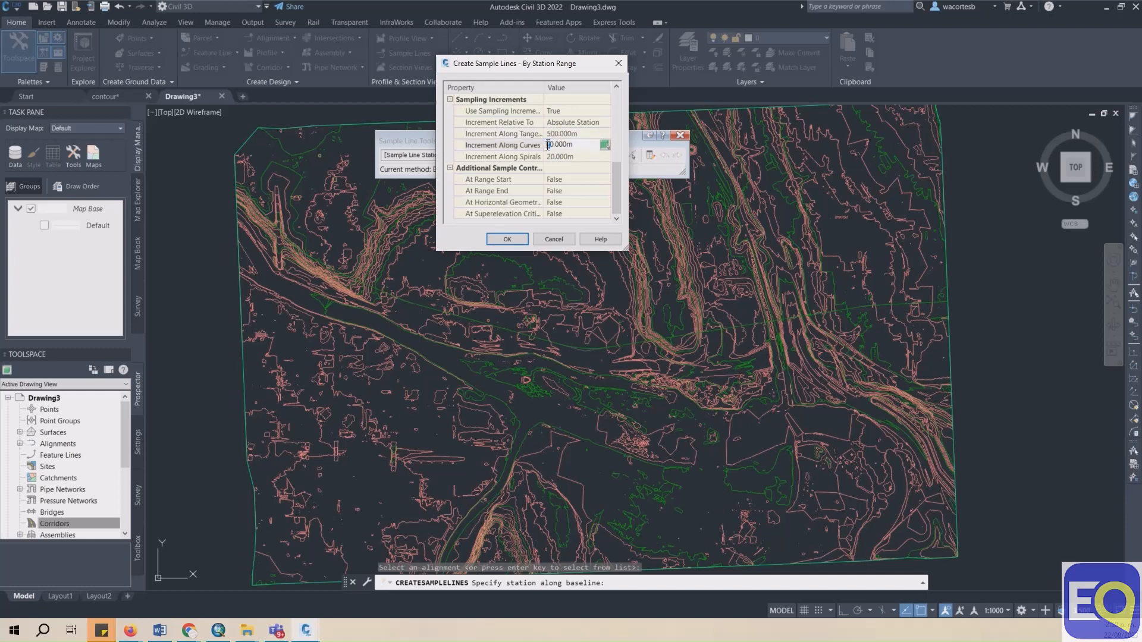
type("500.000m")
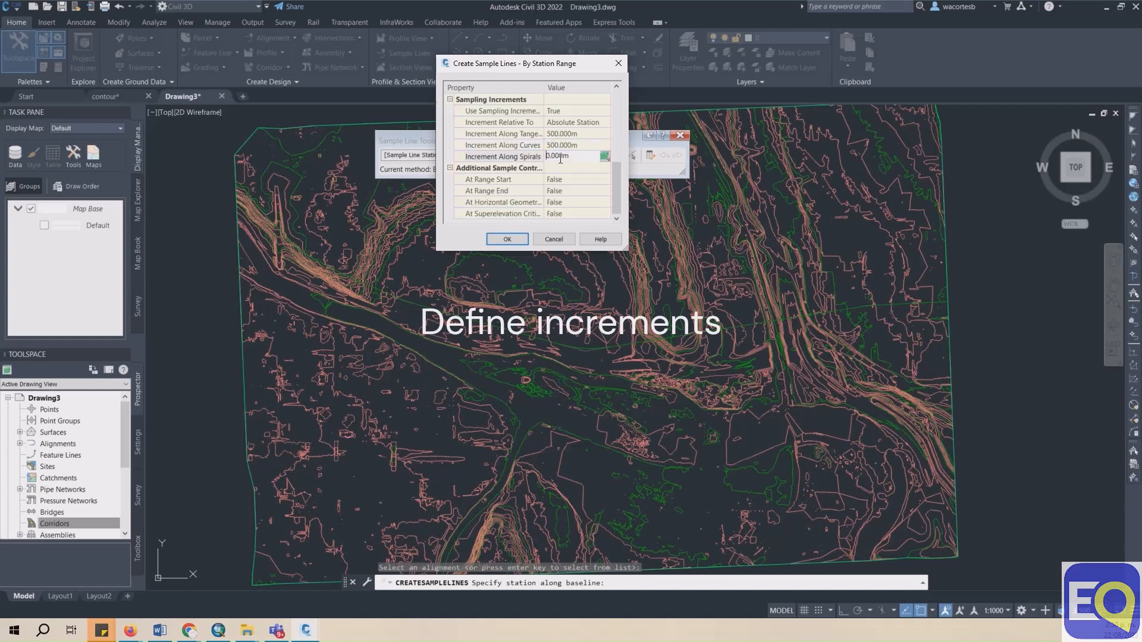
type("500.000m")
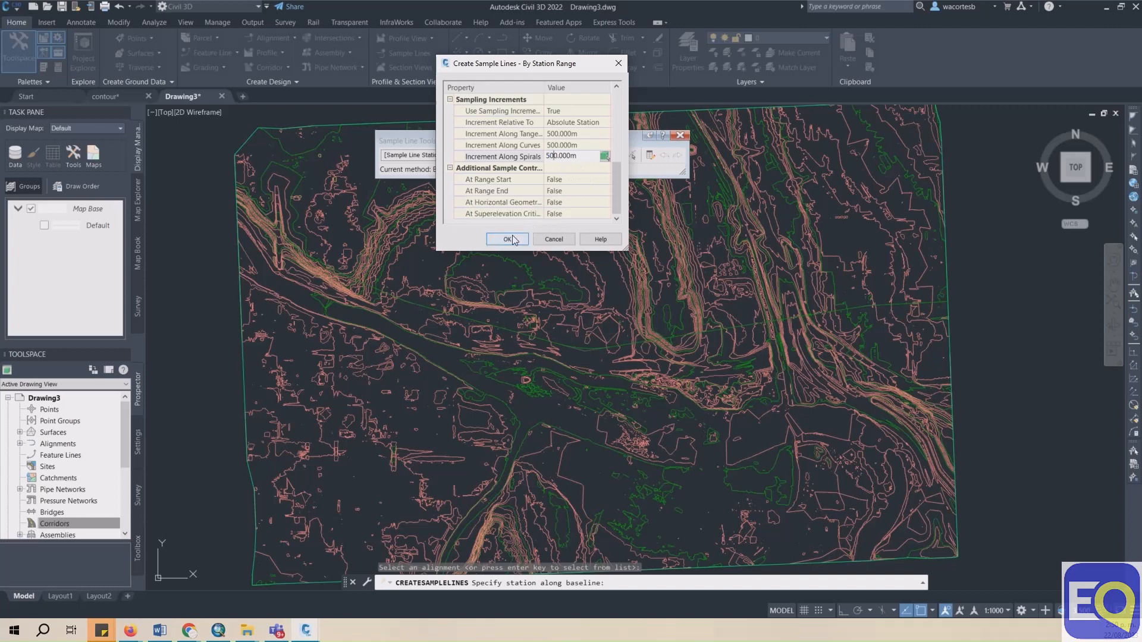
Confirm the 500 m station-range settings to generate sample lines along Alignment1.
left_click(507, 239)
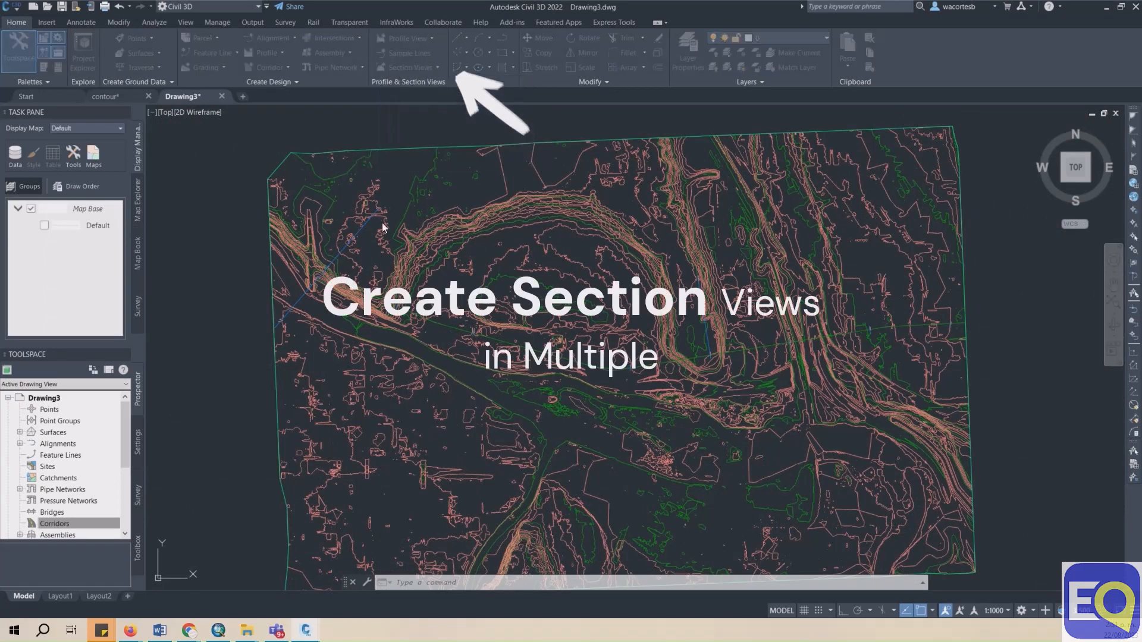
Create multiple section views with current settings beside the Drawing3 surface.
left_click(406, 52)
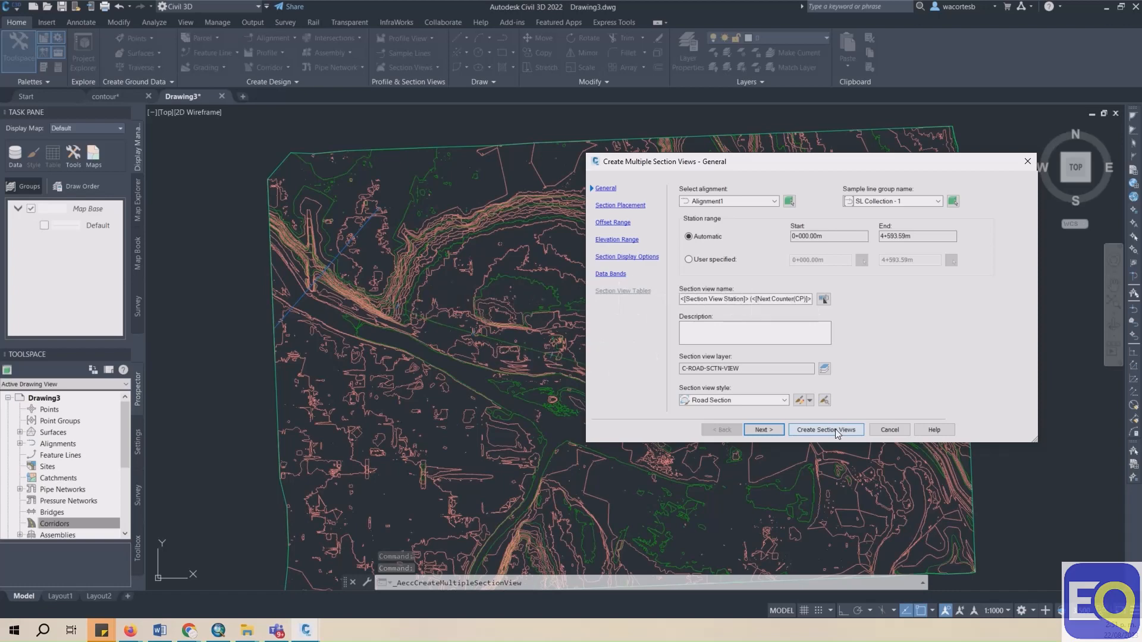
left_click(825, 428)
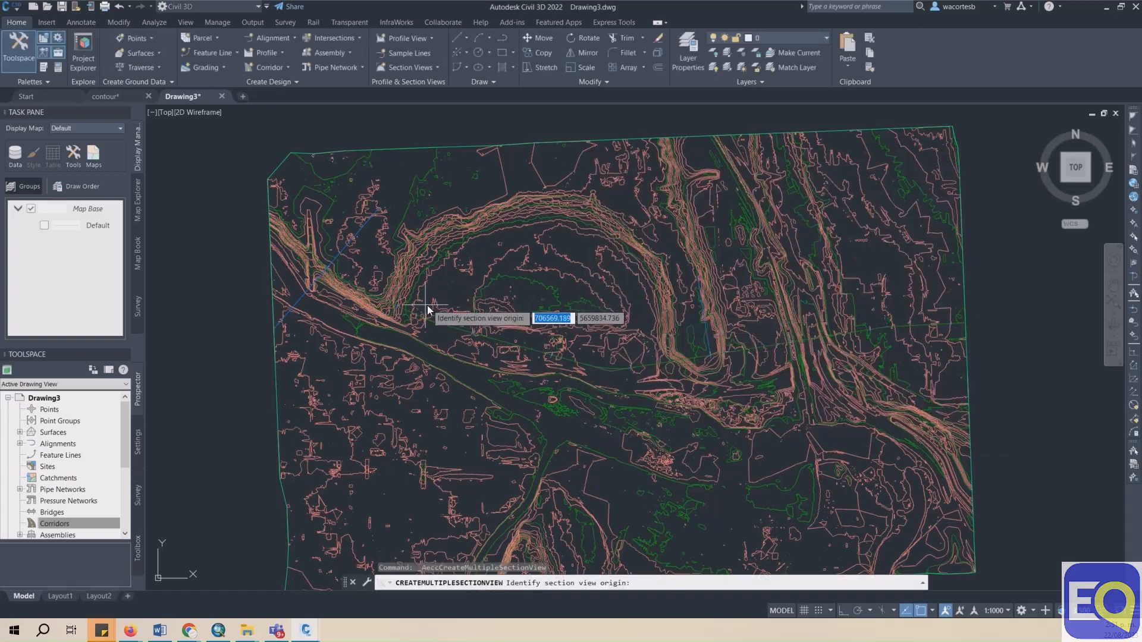
scroll("down", 3)
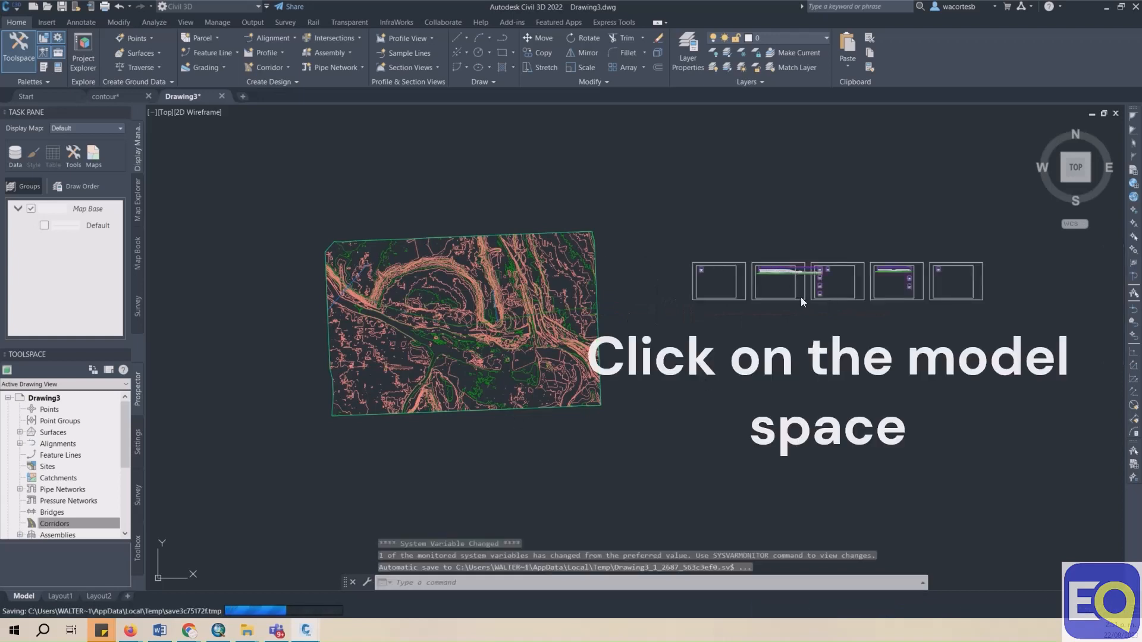
Zoom in on the station 0+500.73 section view's ground profile.
left_click(582, 220)
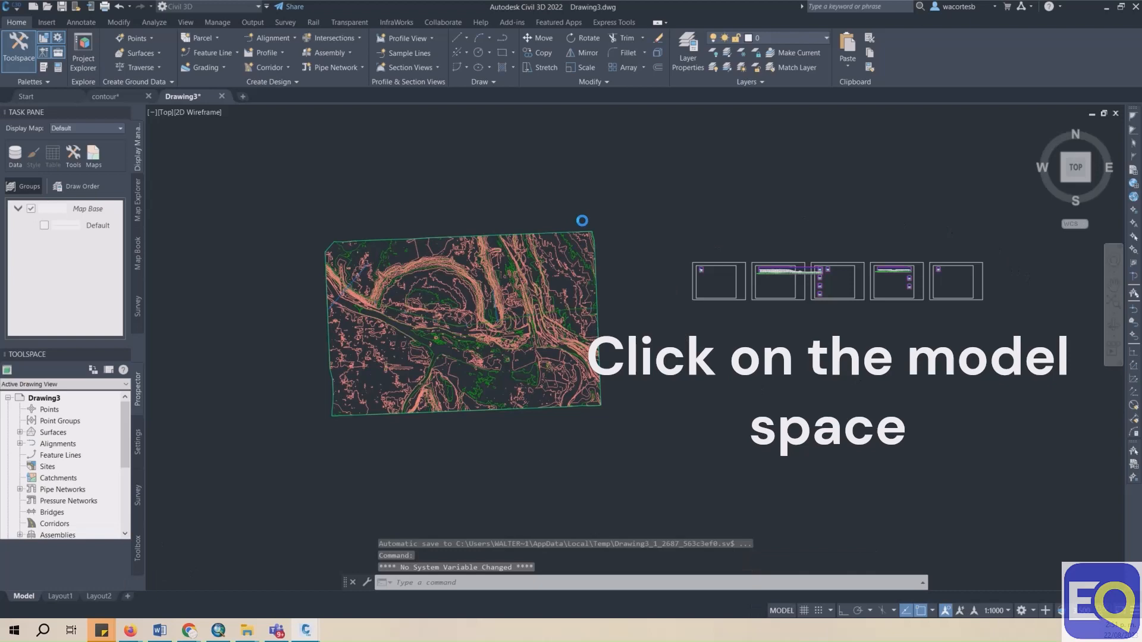
left_click(612, 243)
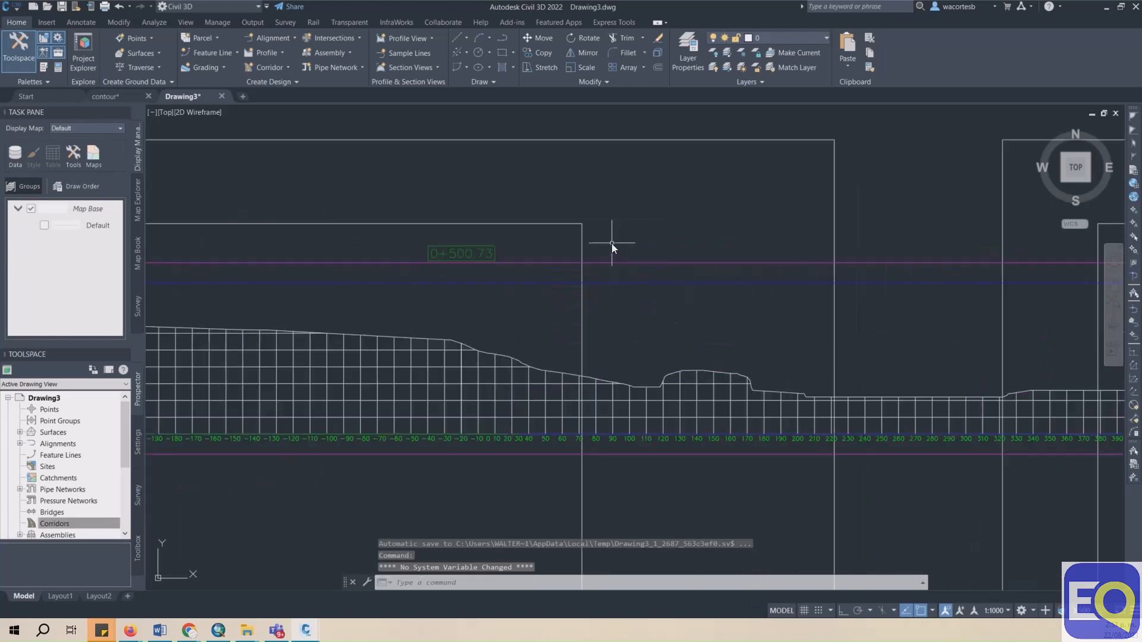